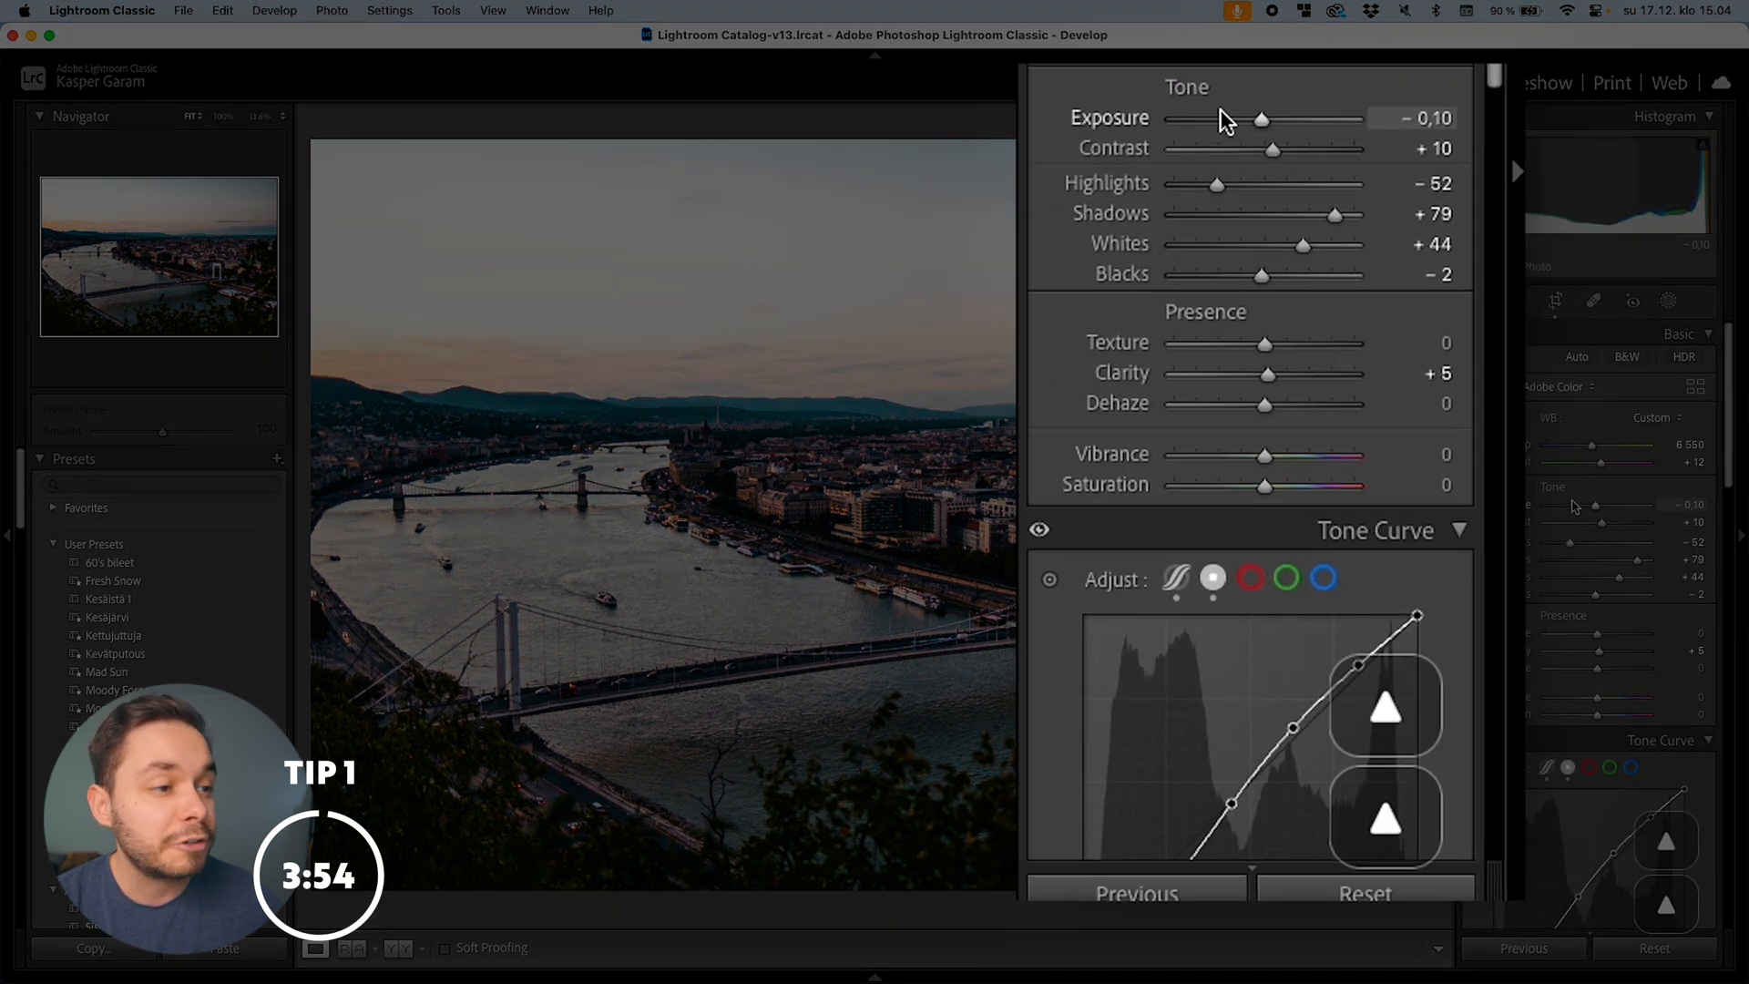
Step: Nudge the Budapest photo's Exposure up and down in fine and coarse increments around +0,36
left_click_drag(1261, 118, 1266, 118)
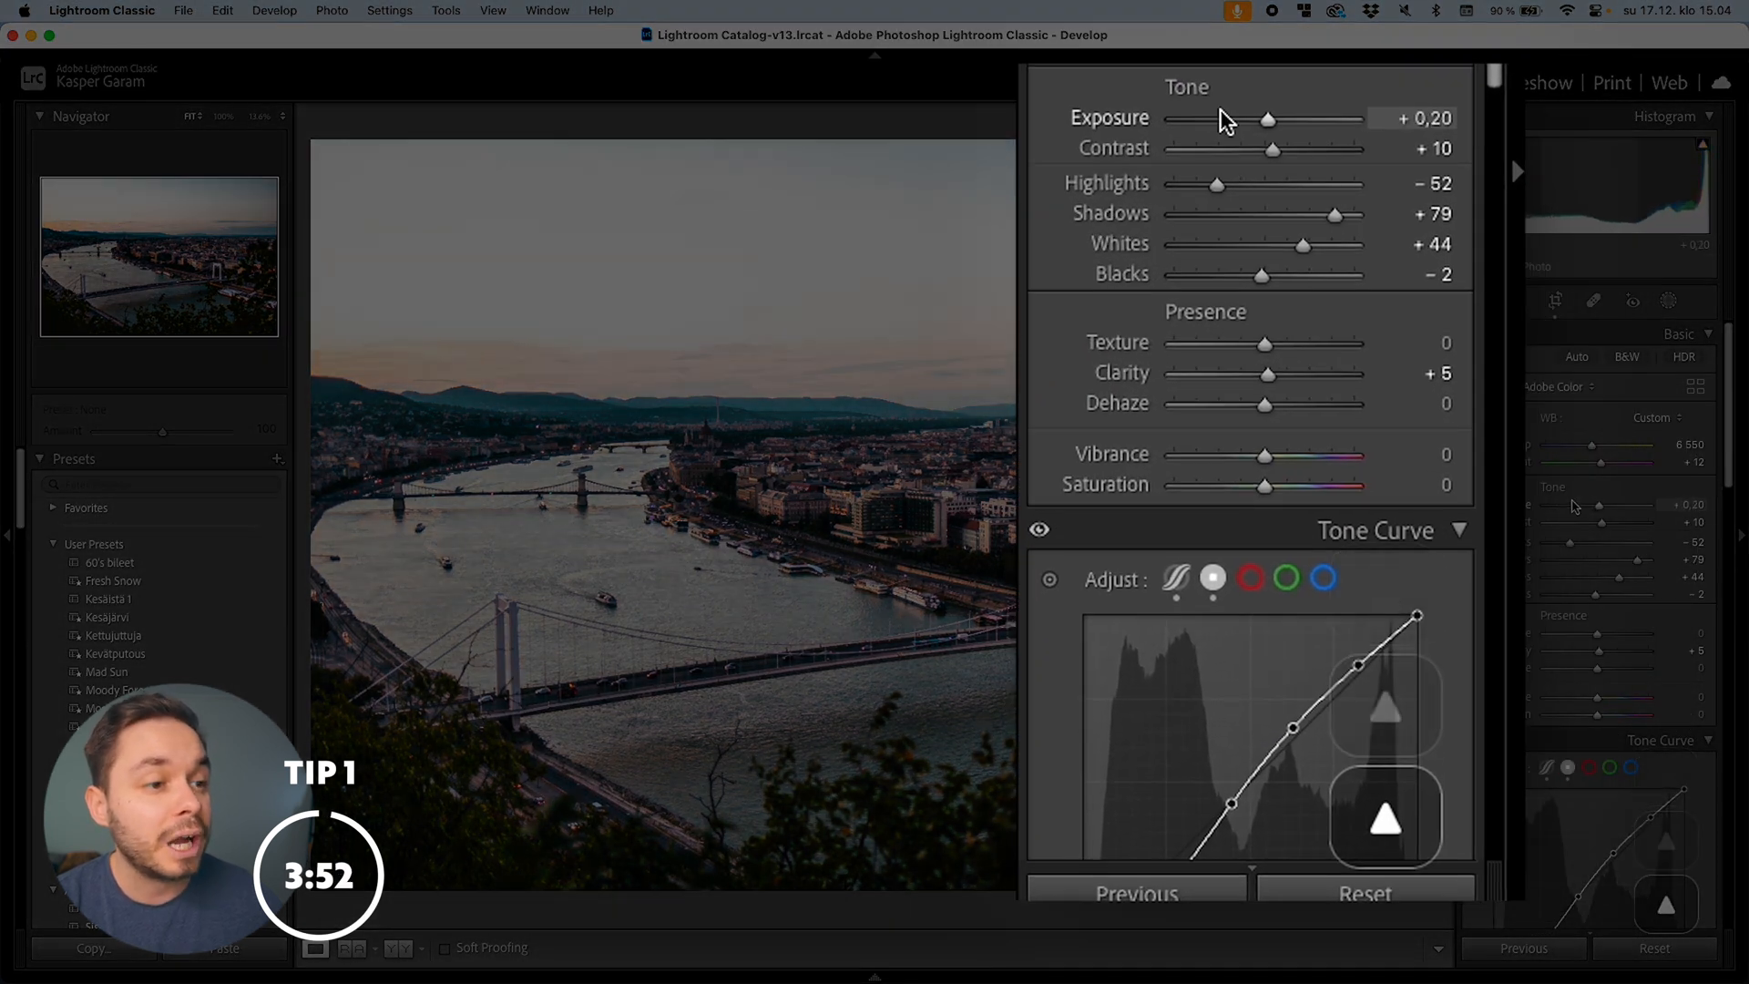
left_click_drag(1268, 118, 1259, 118)
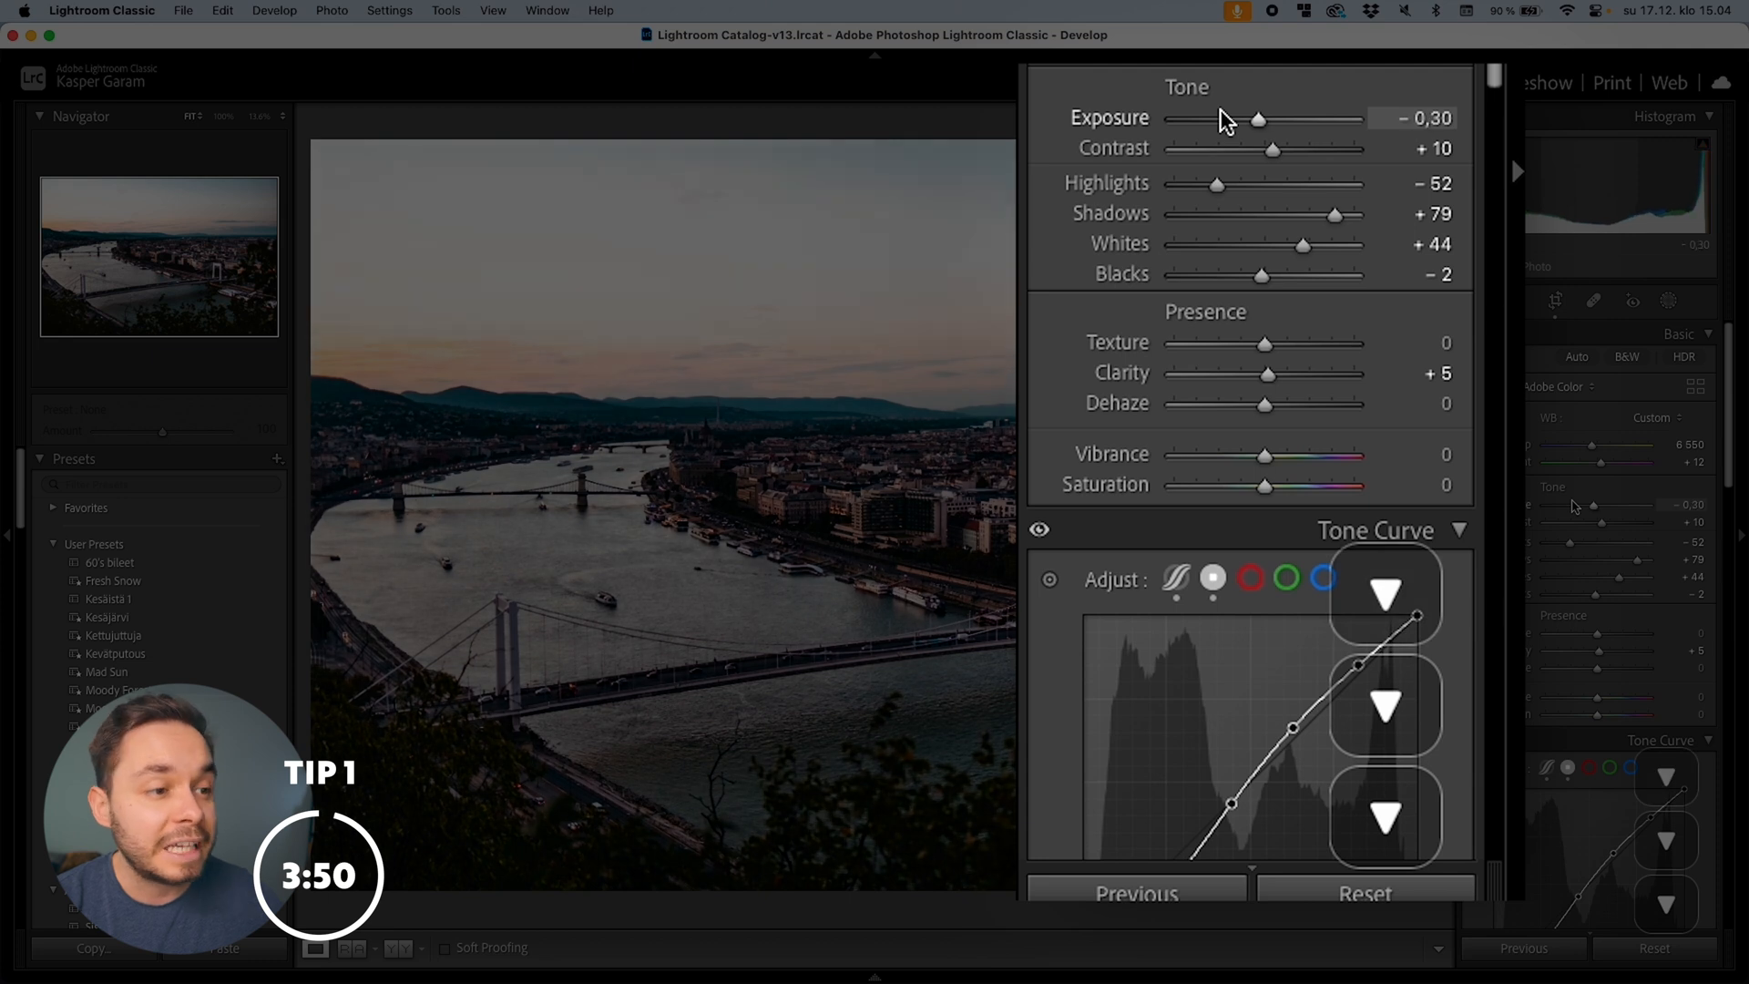
left_click_drag(1259, 118, 1252, 119)
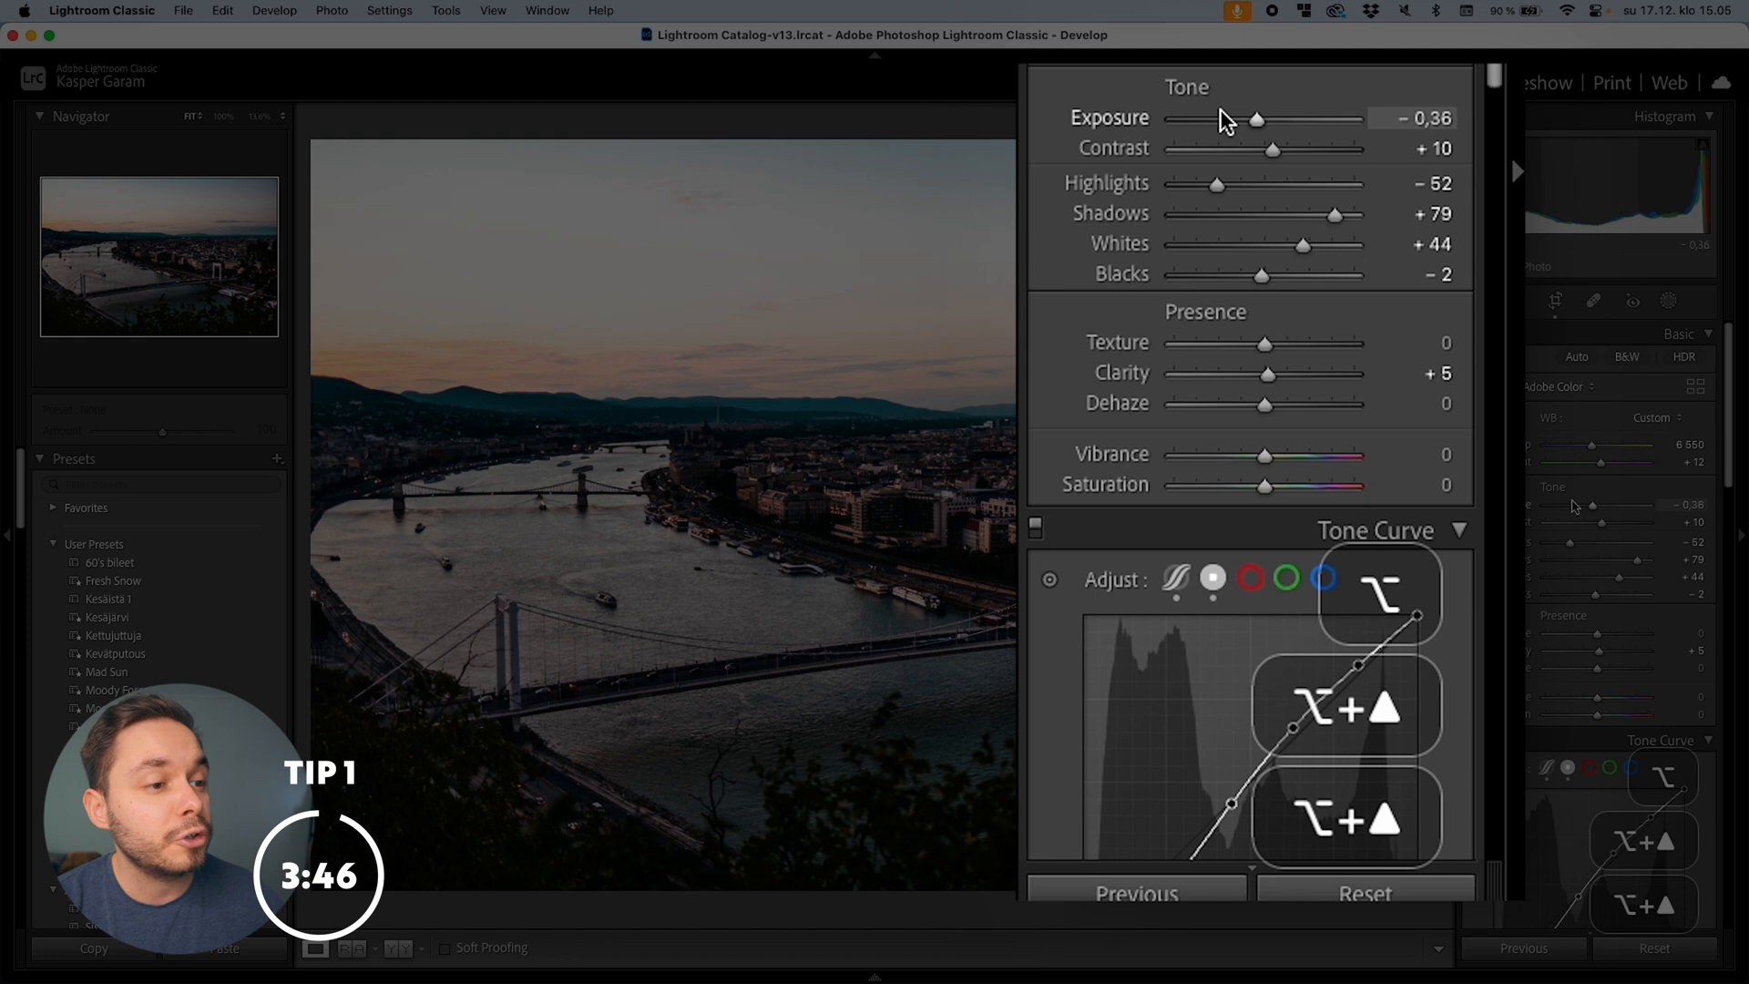
left_click_drag(1256, 118, 1270, 119)
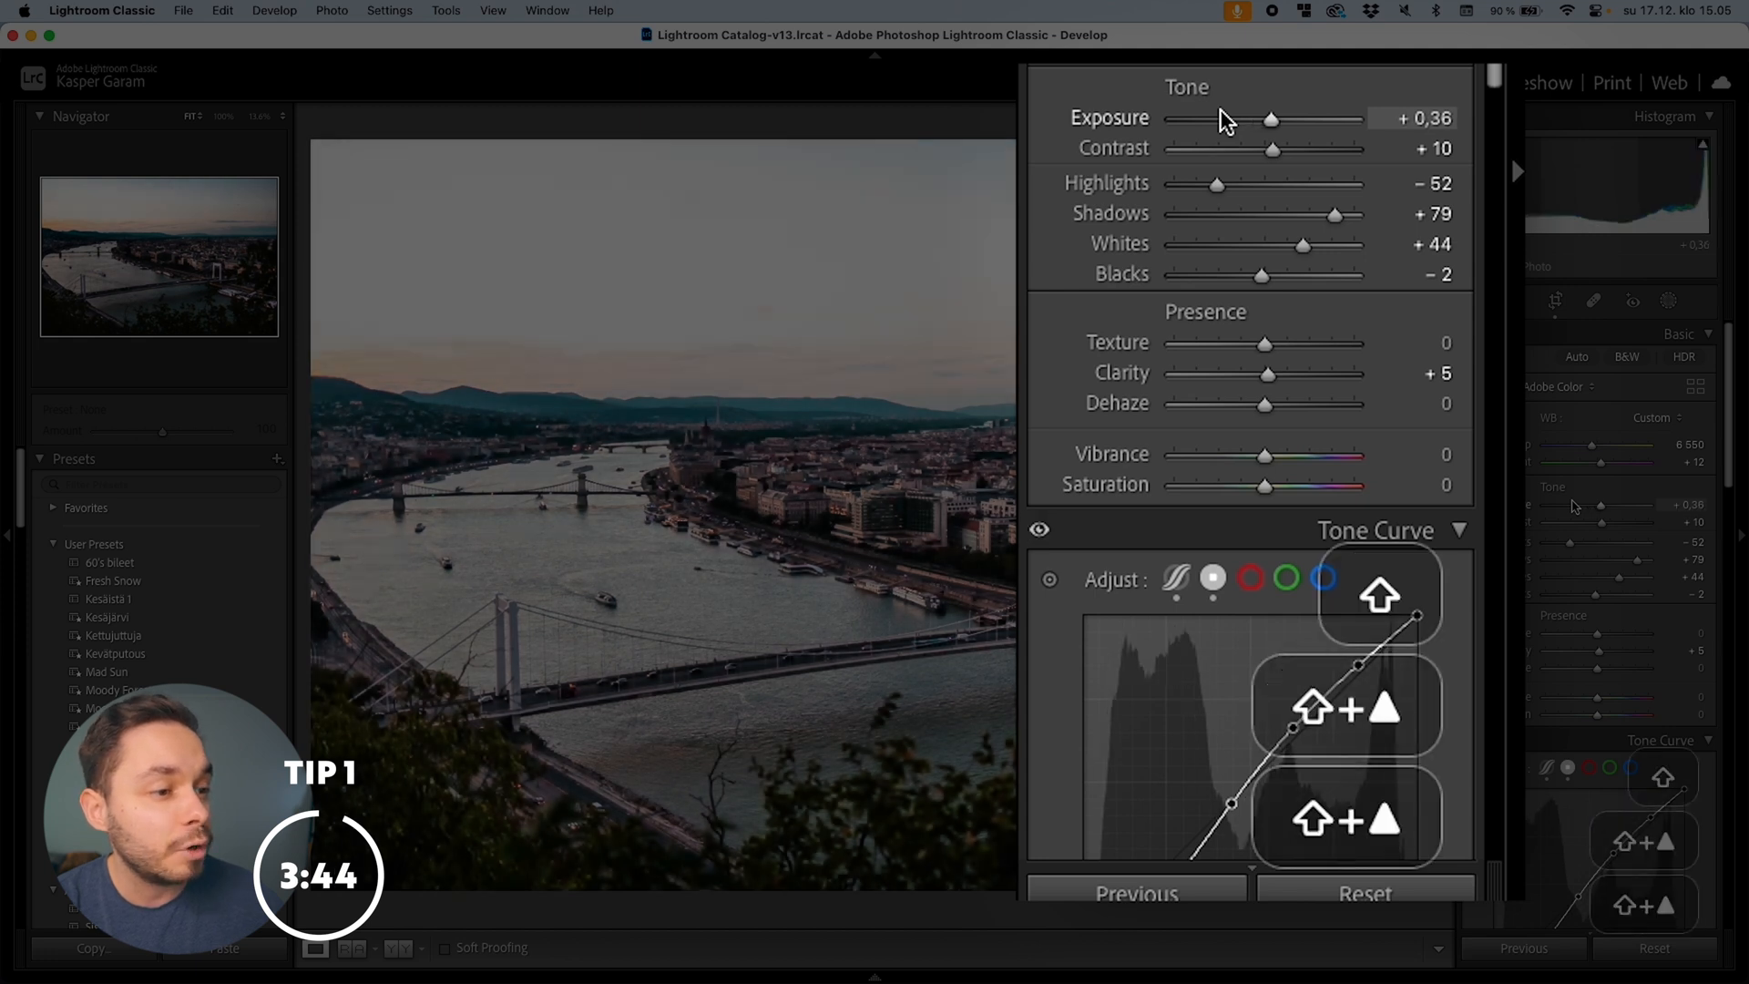
left_click_drag(1270, 119, 1259, 118)
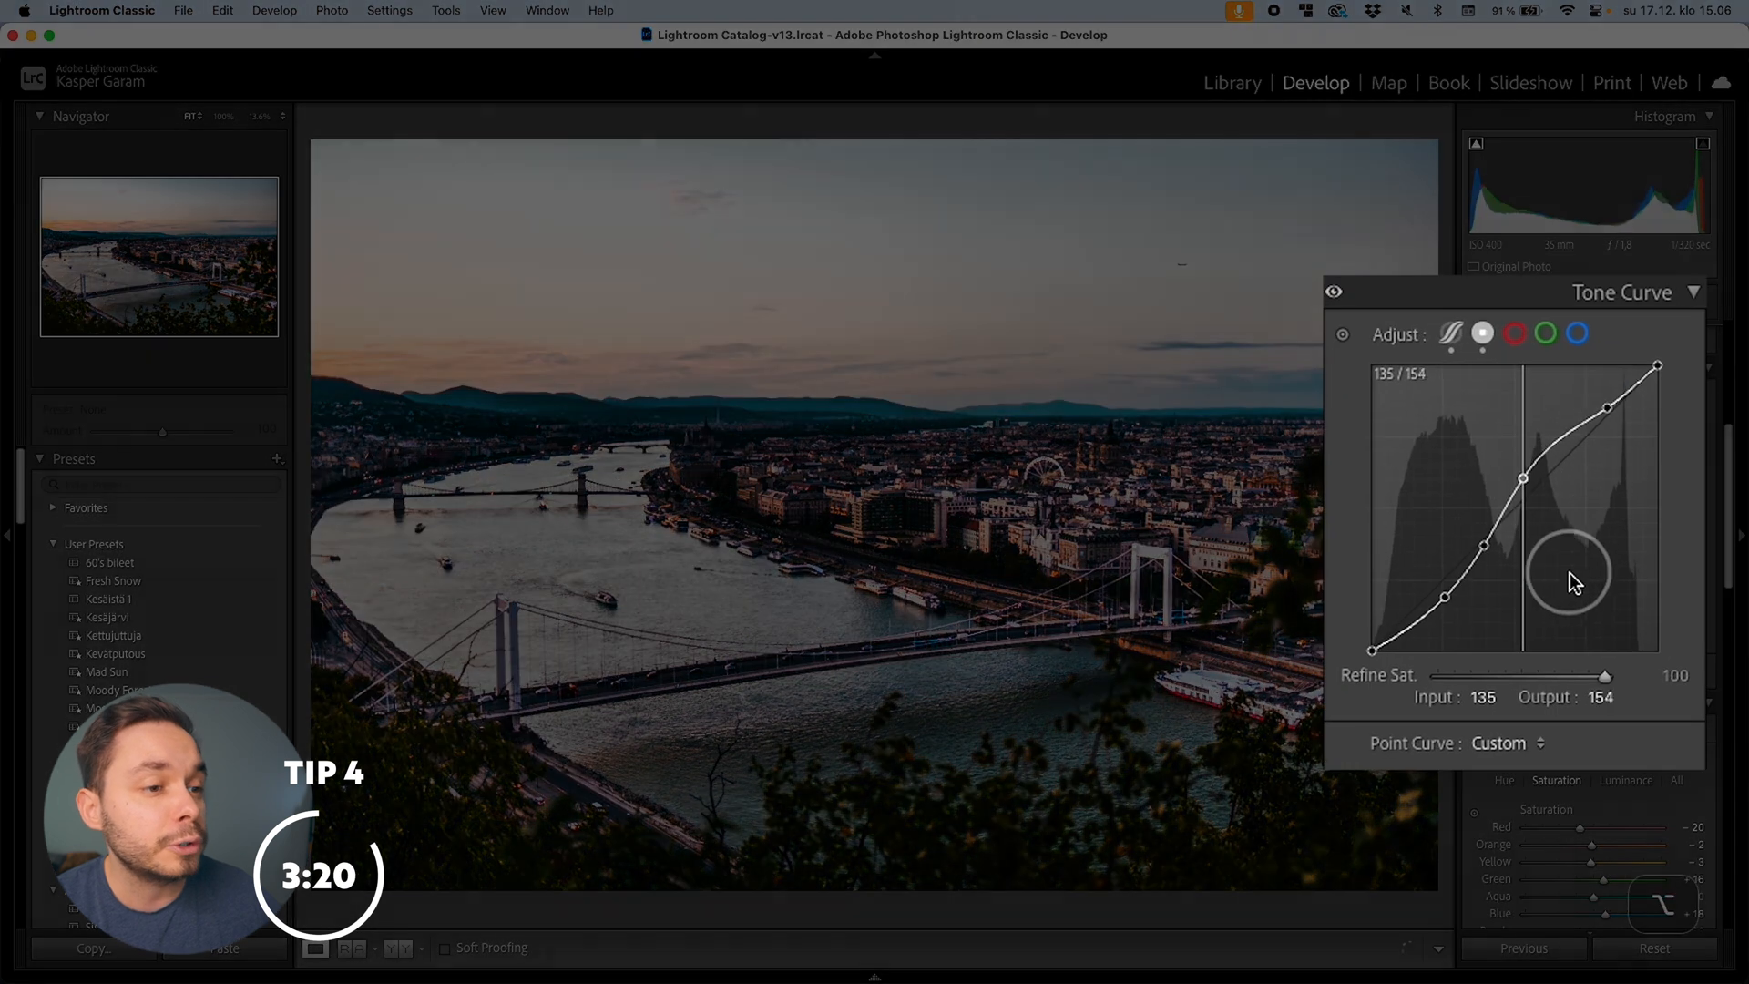
Step: Move the midtone curve point to input 137, output 134, nearly on the diagonal
left_click_drag(1572, 569, 1614, 614)
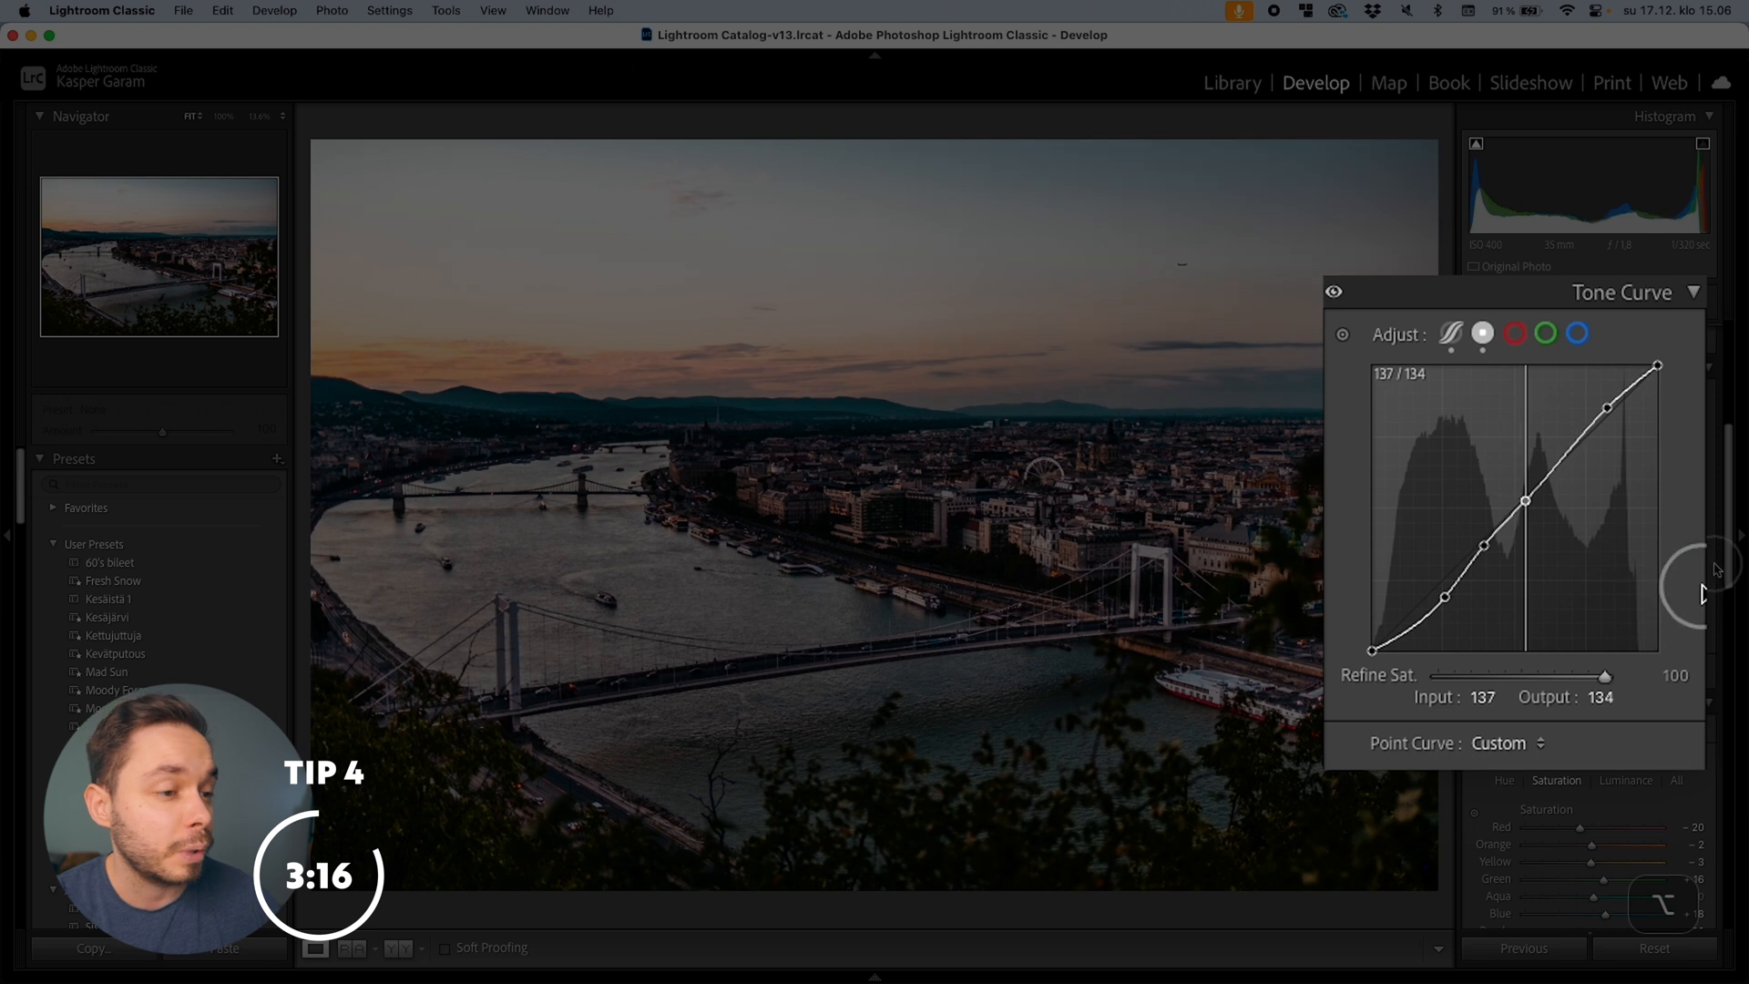
left_click(1400, 335)
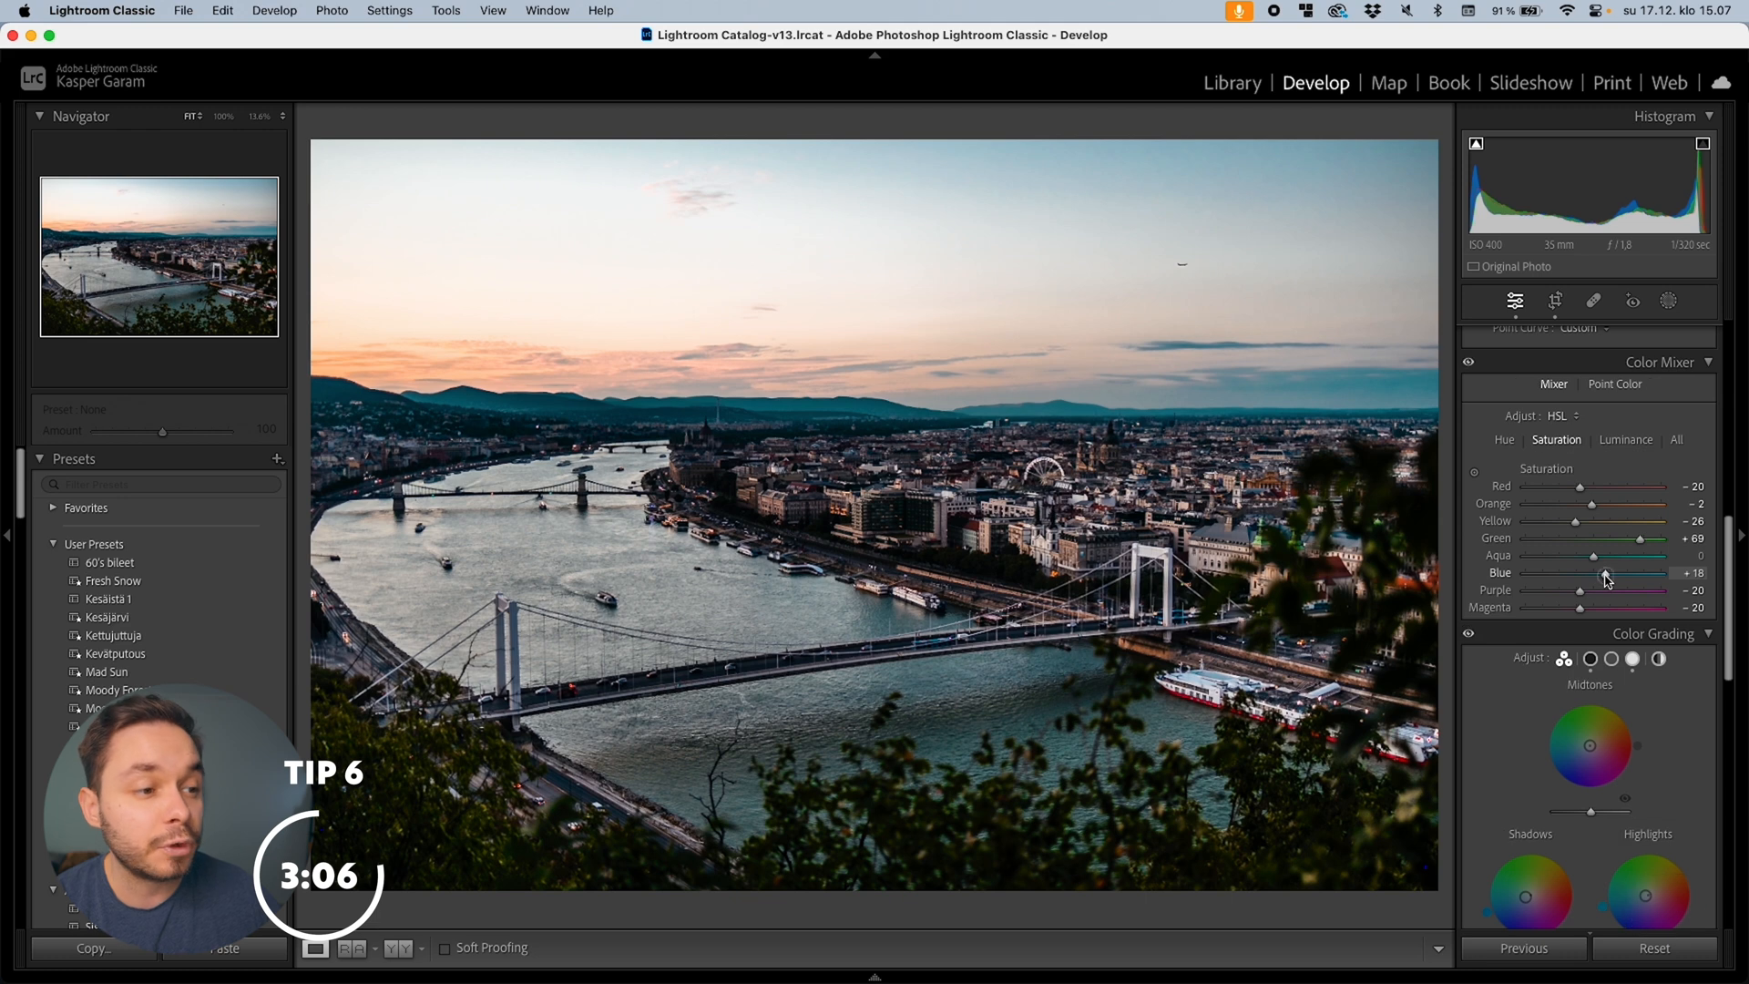
Step: Raise Blue saturation in the Color Mixer to +21
left_click_drag(1628, 572, 1662, 572)
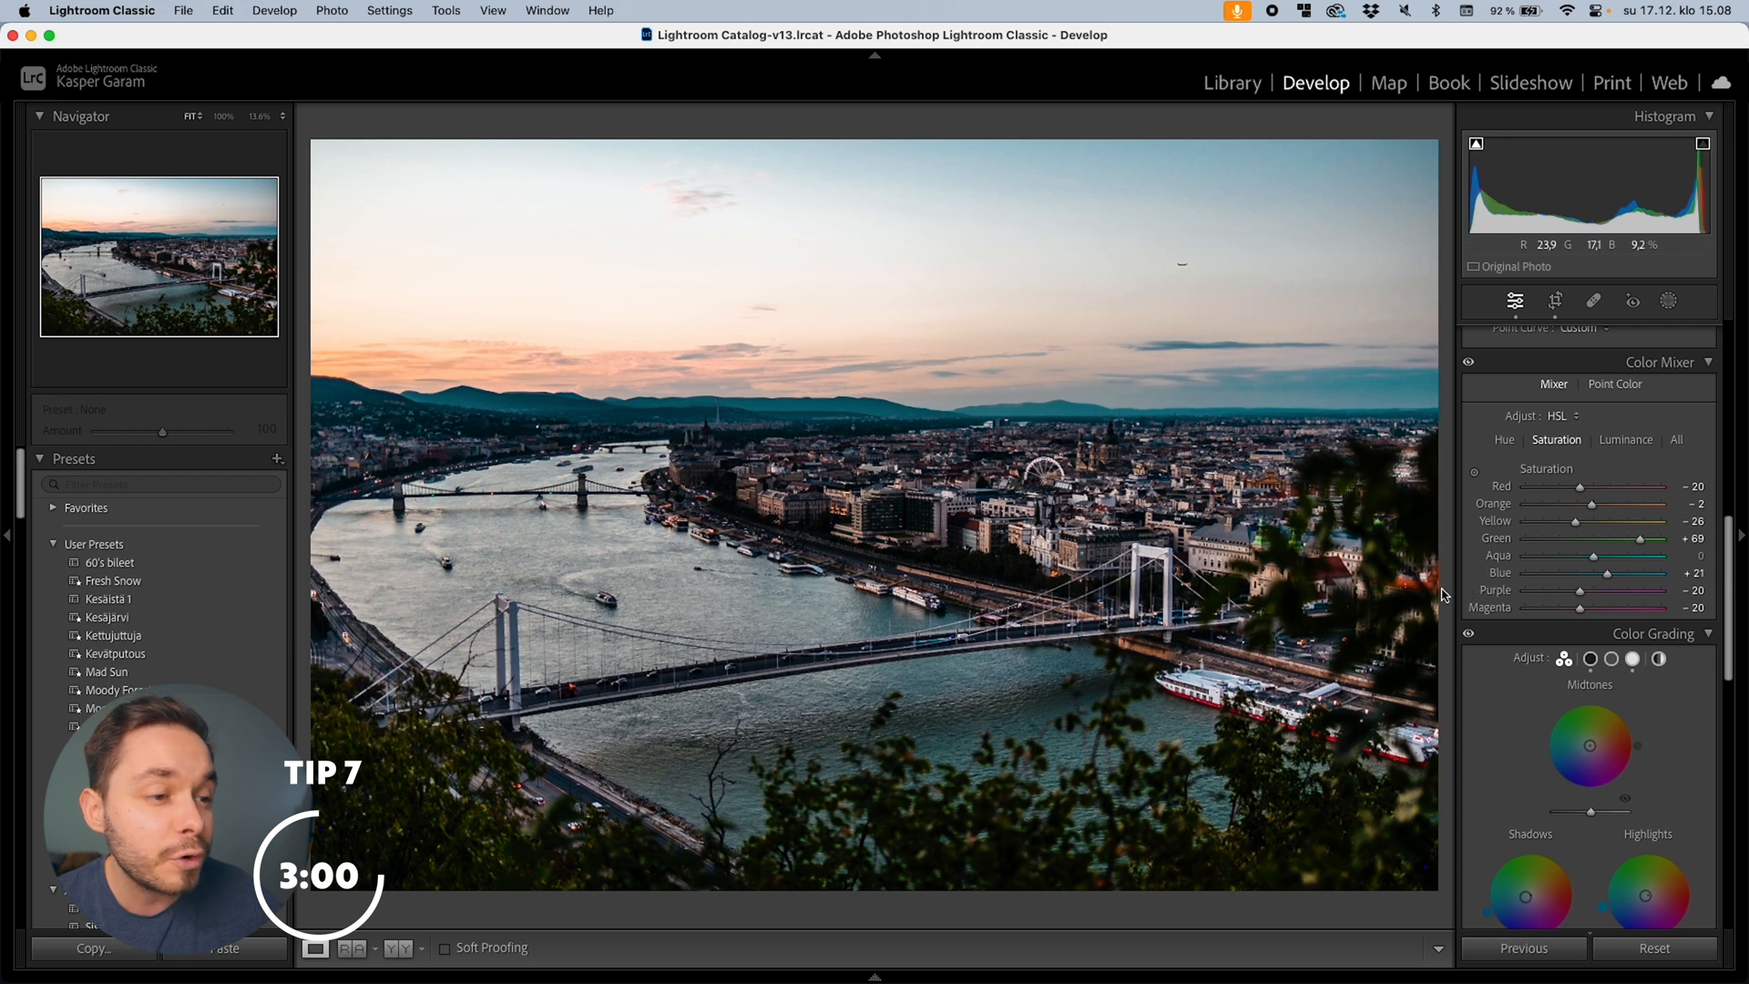
Step: Copy the checked develop settings and move to the photo of the woman overlooking Parliament
left_click(93, 948)
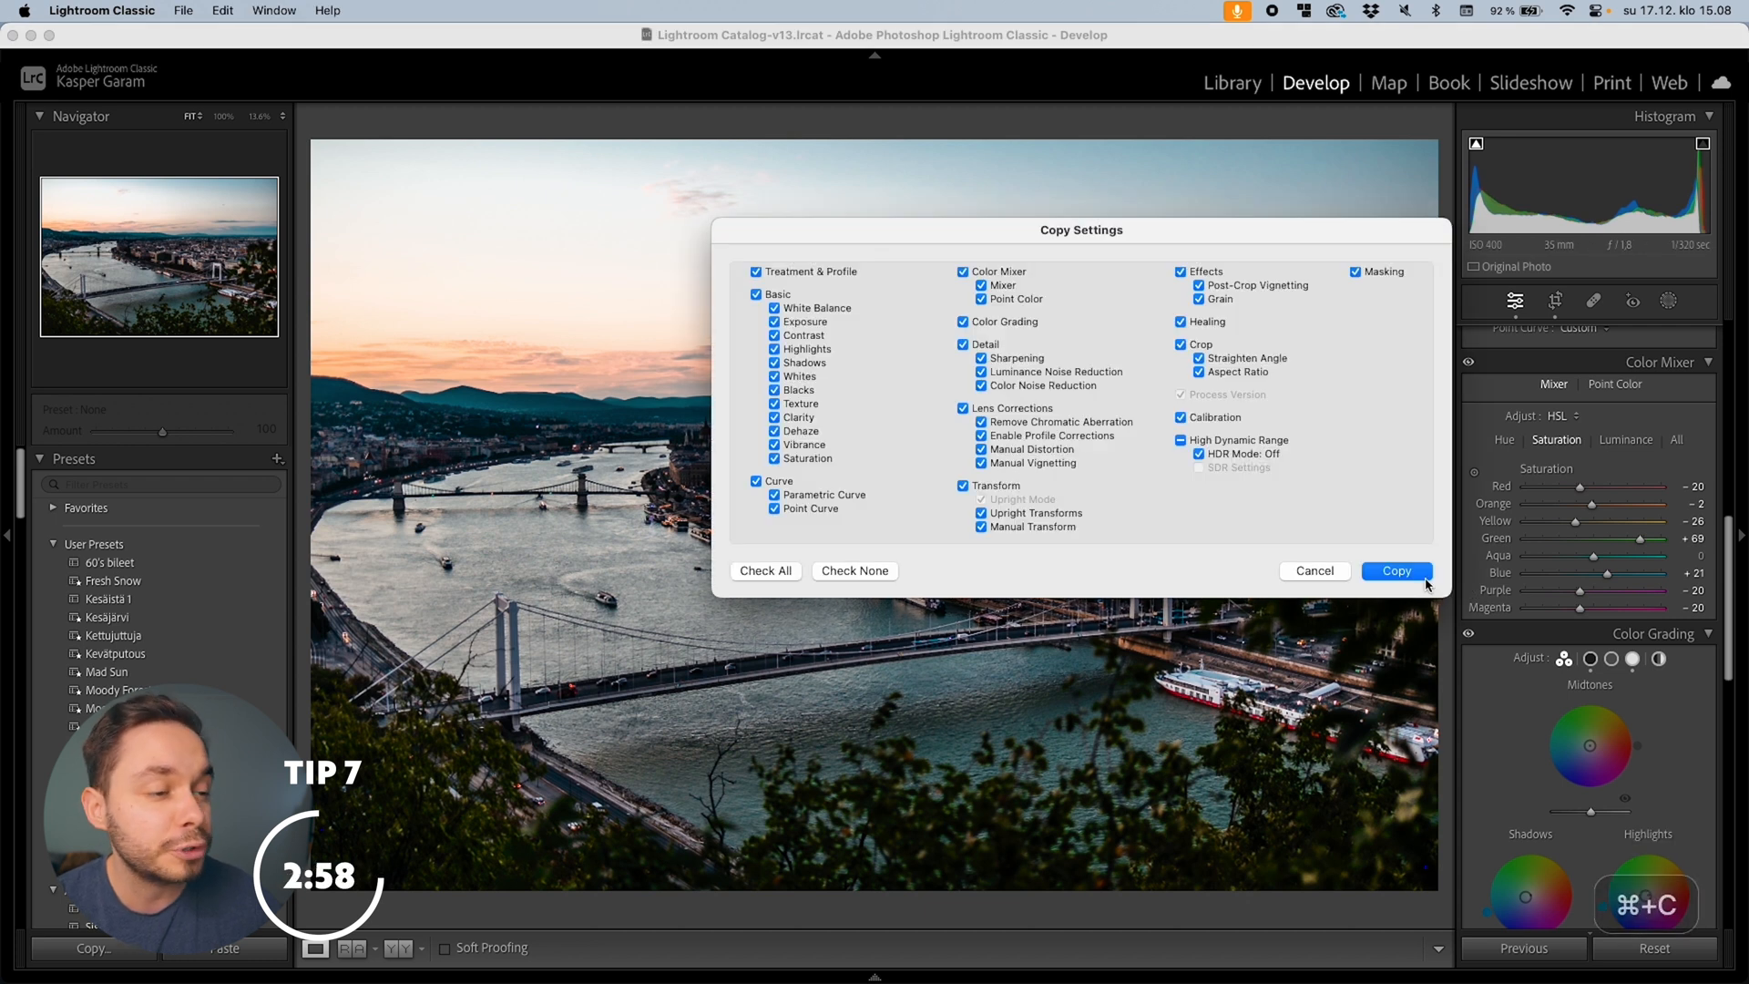
left_click(1396, 570)
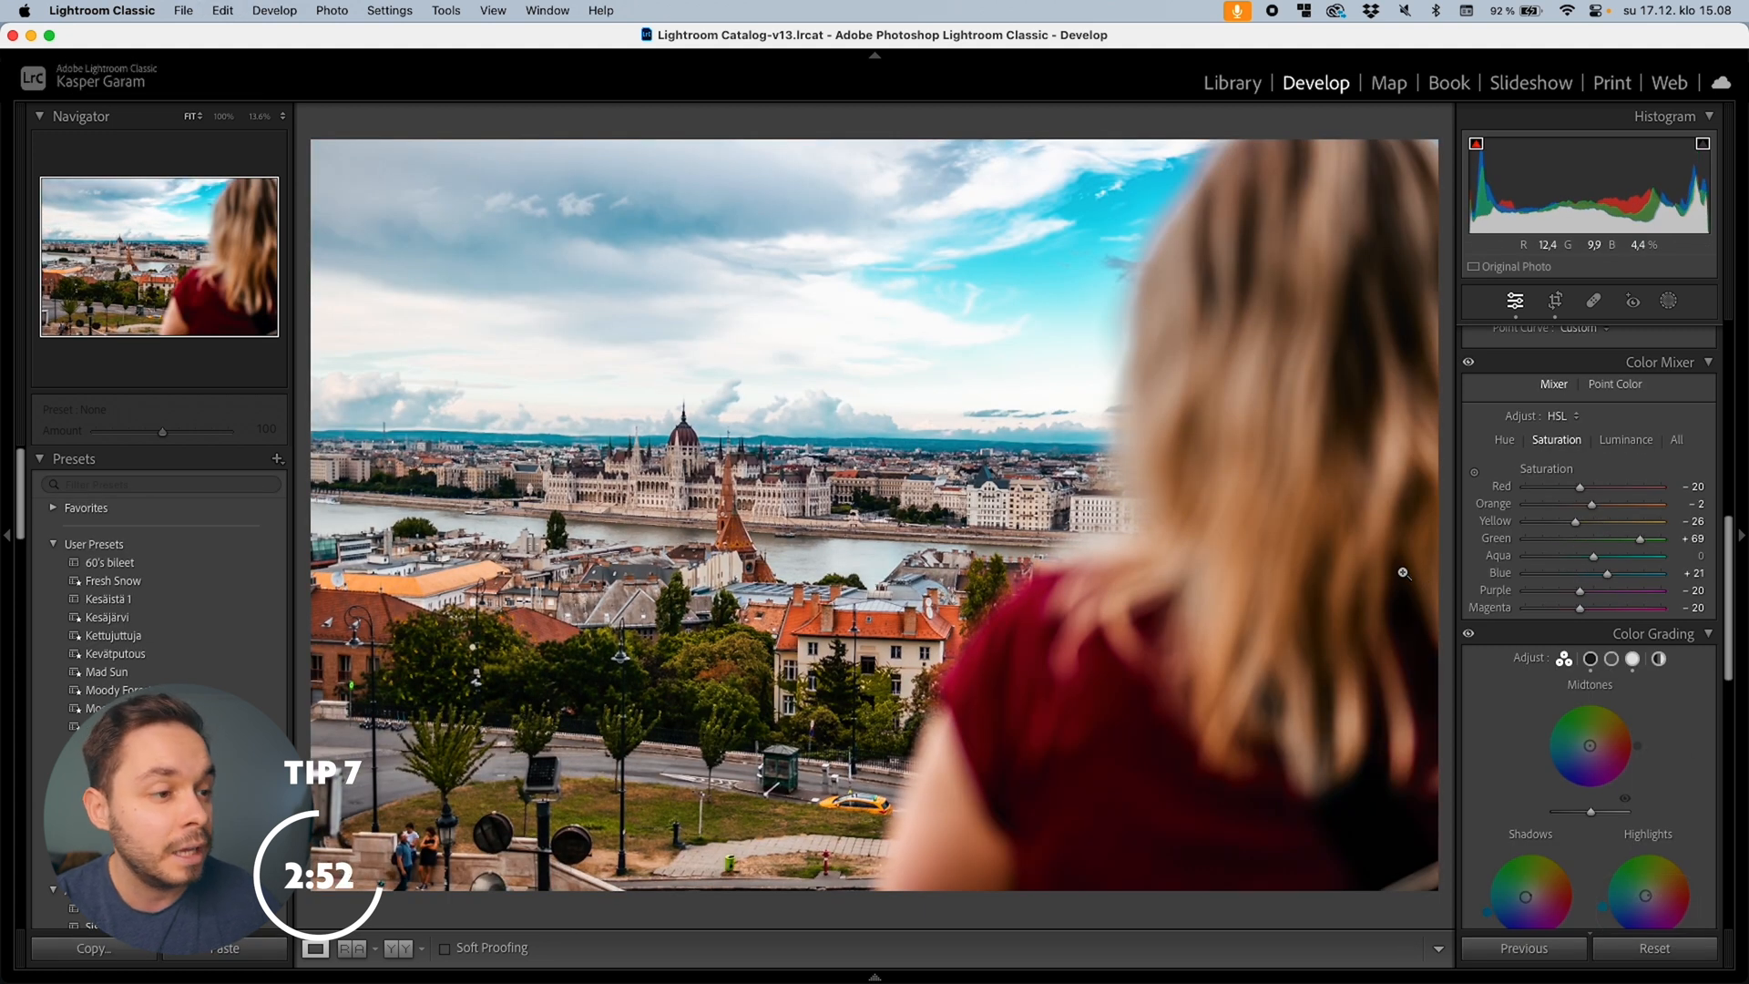
left_click(1231, 82)
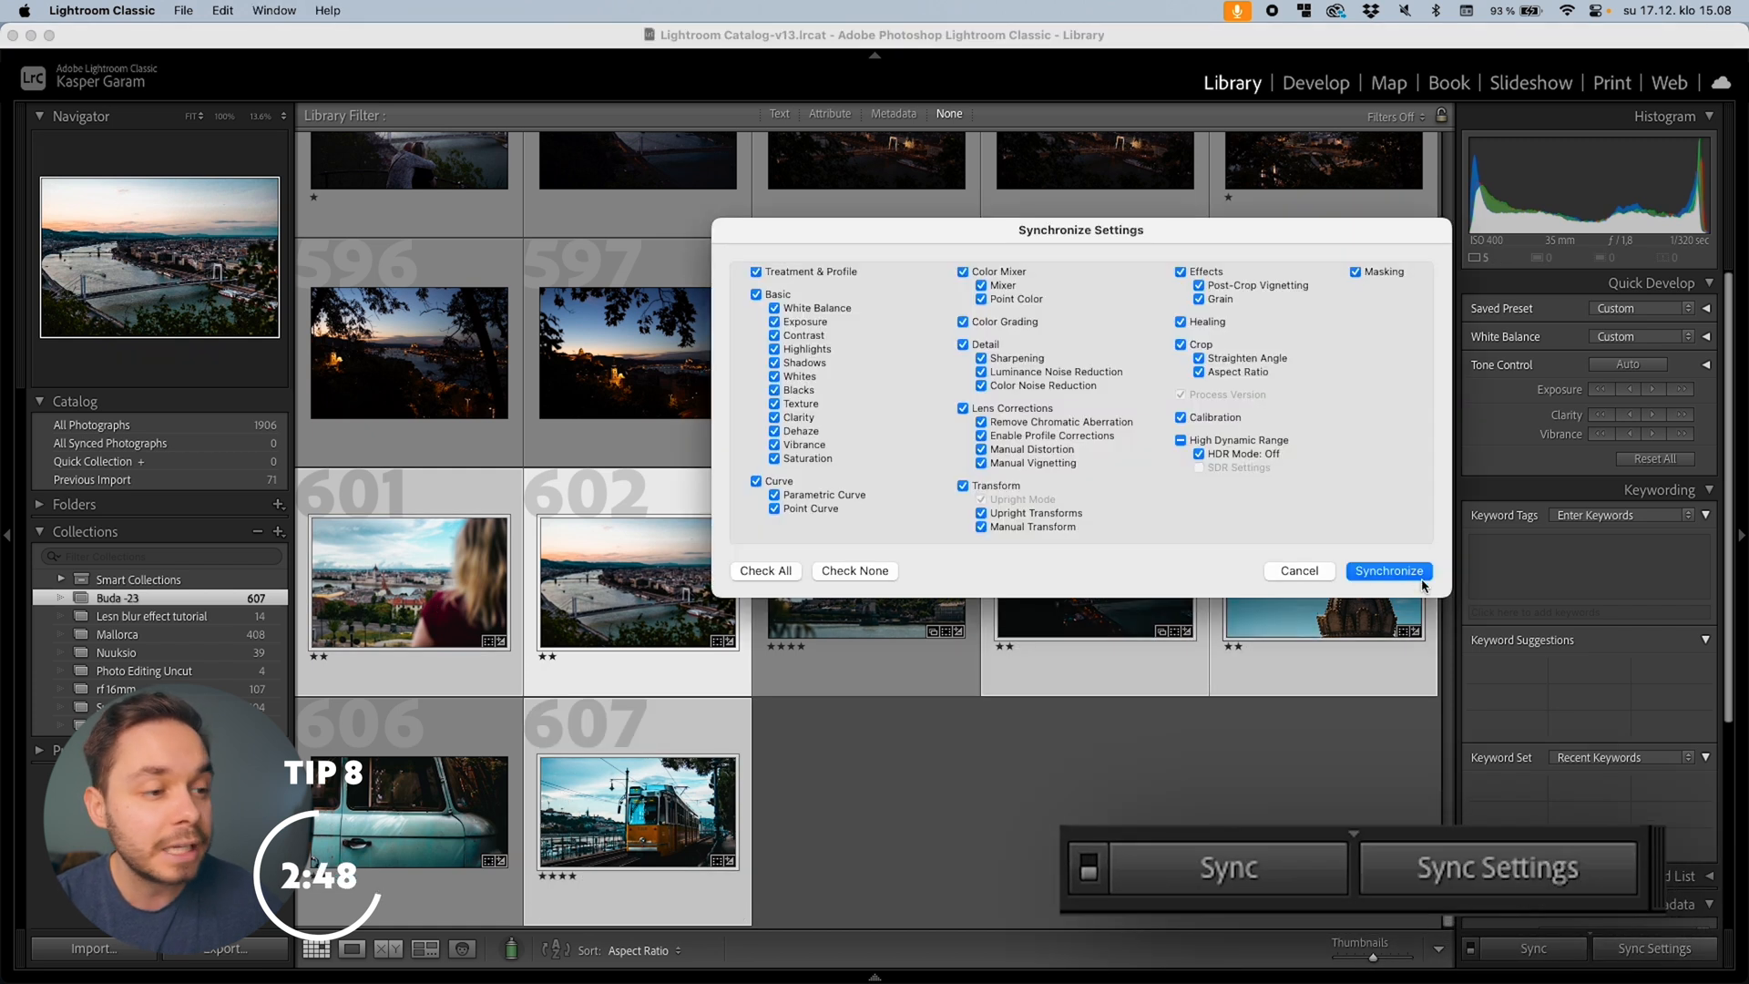
Step: Synchronize the copied settings to the selected photos and switch to Develop with Auto Sync
left_click(1389, 570)
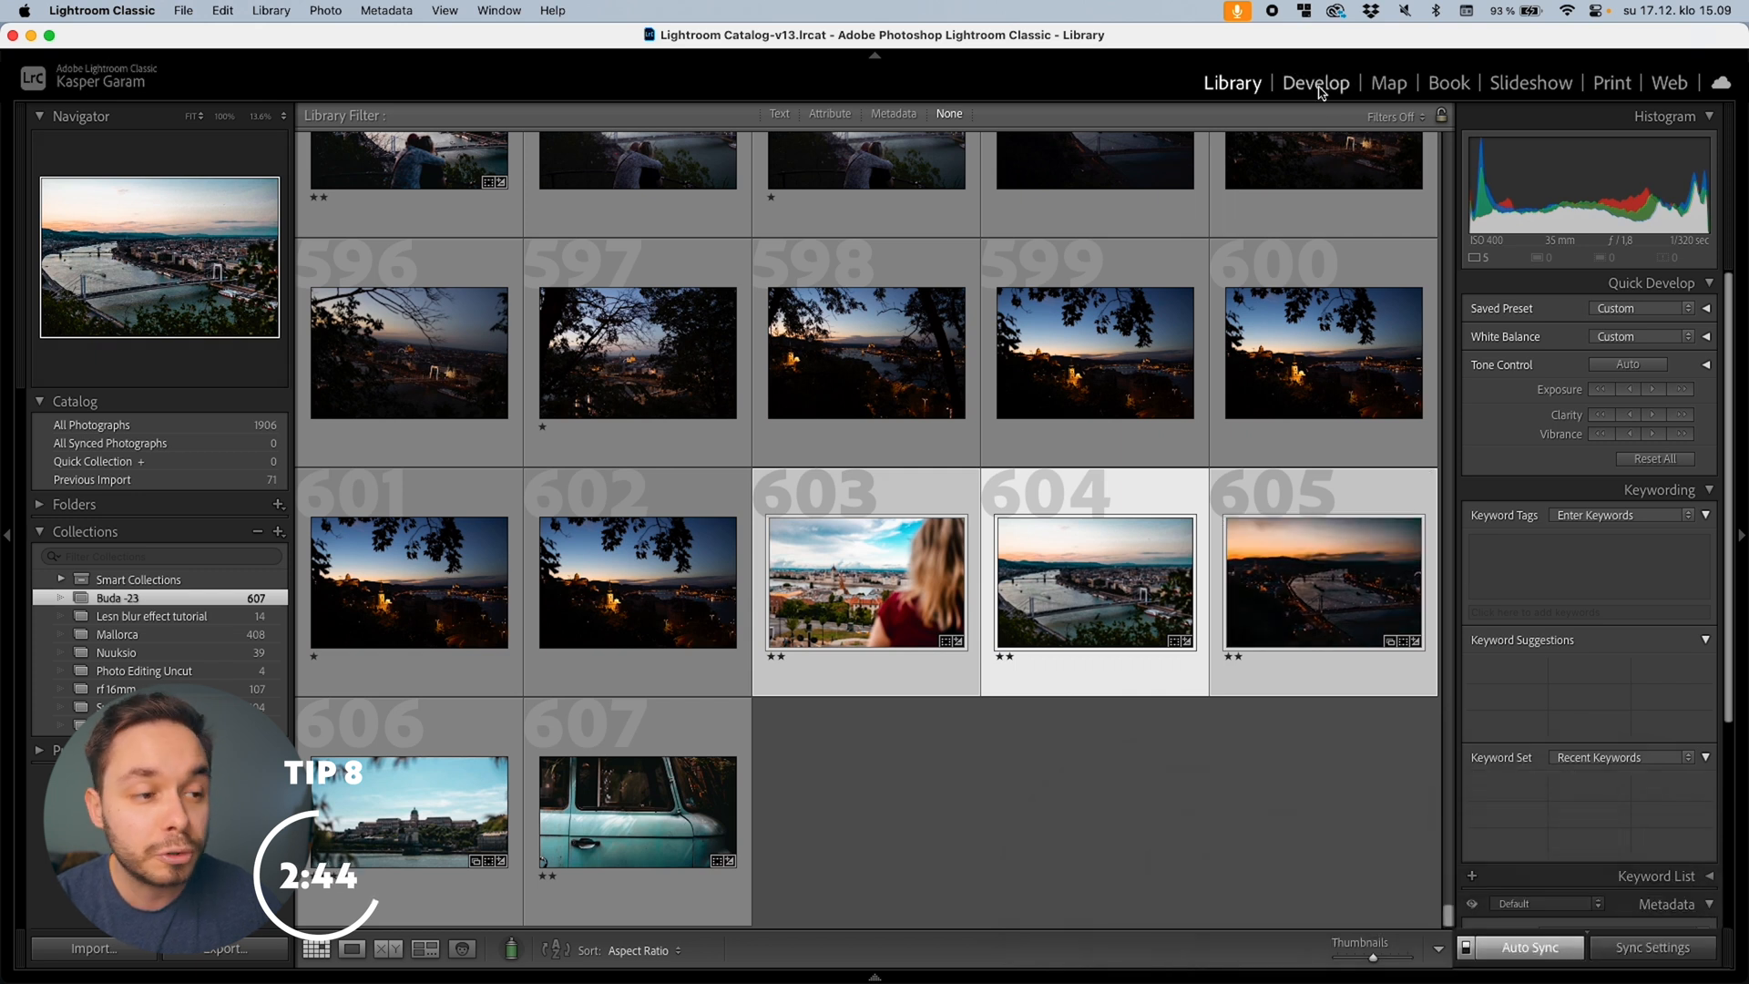
left_click(1315, 82)
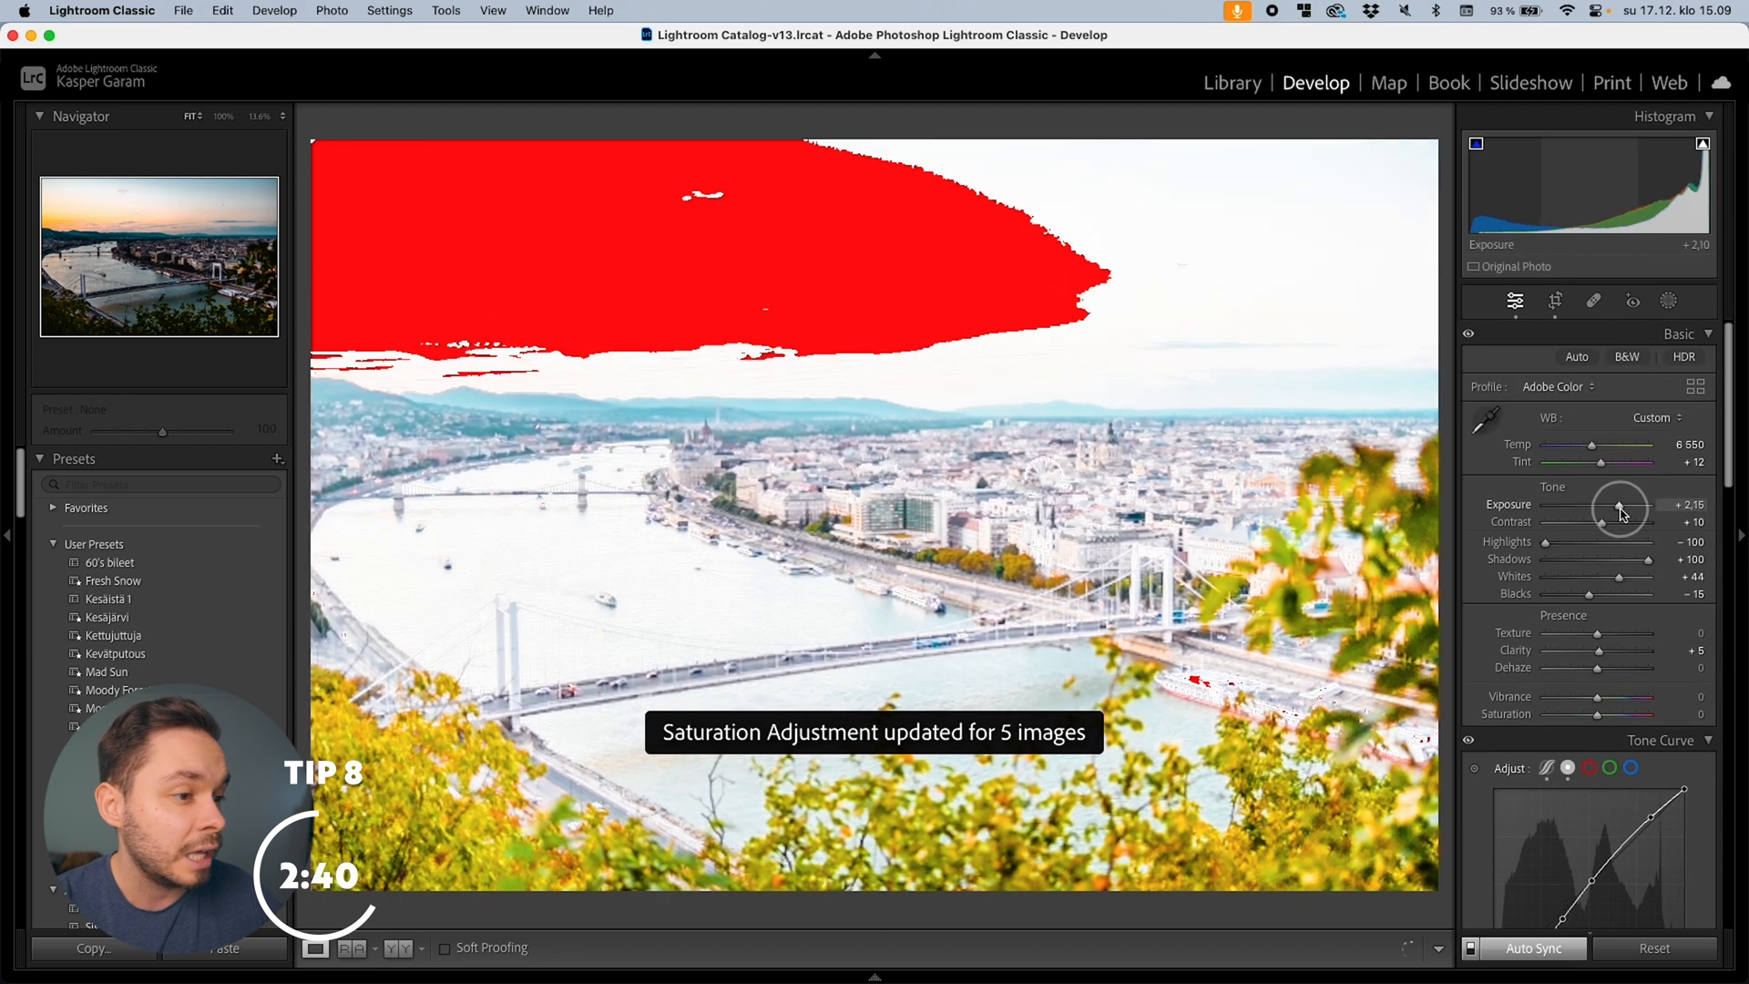
left_click(1232, 82)
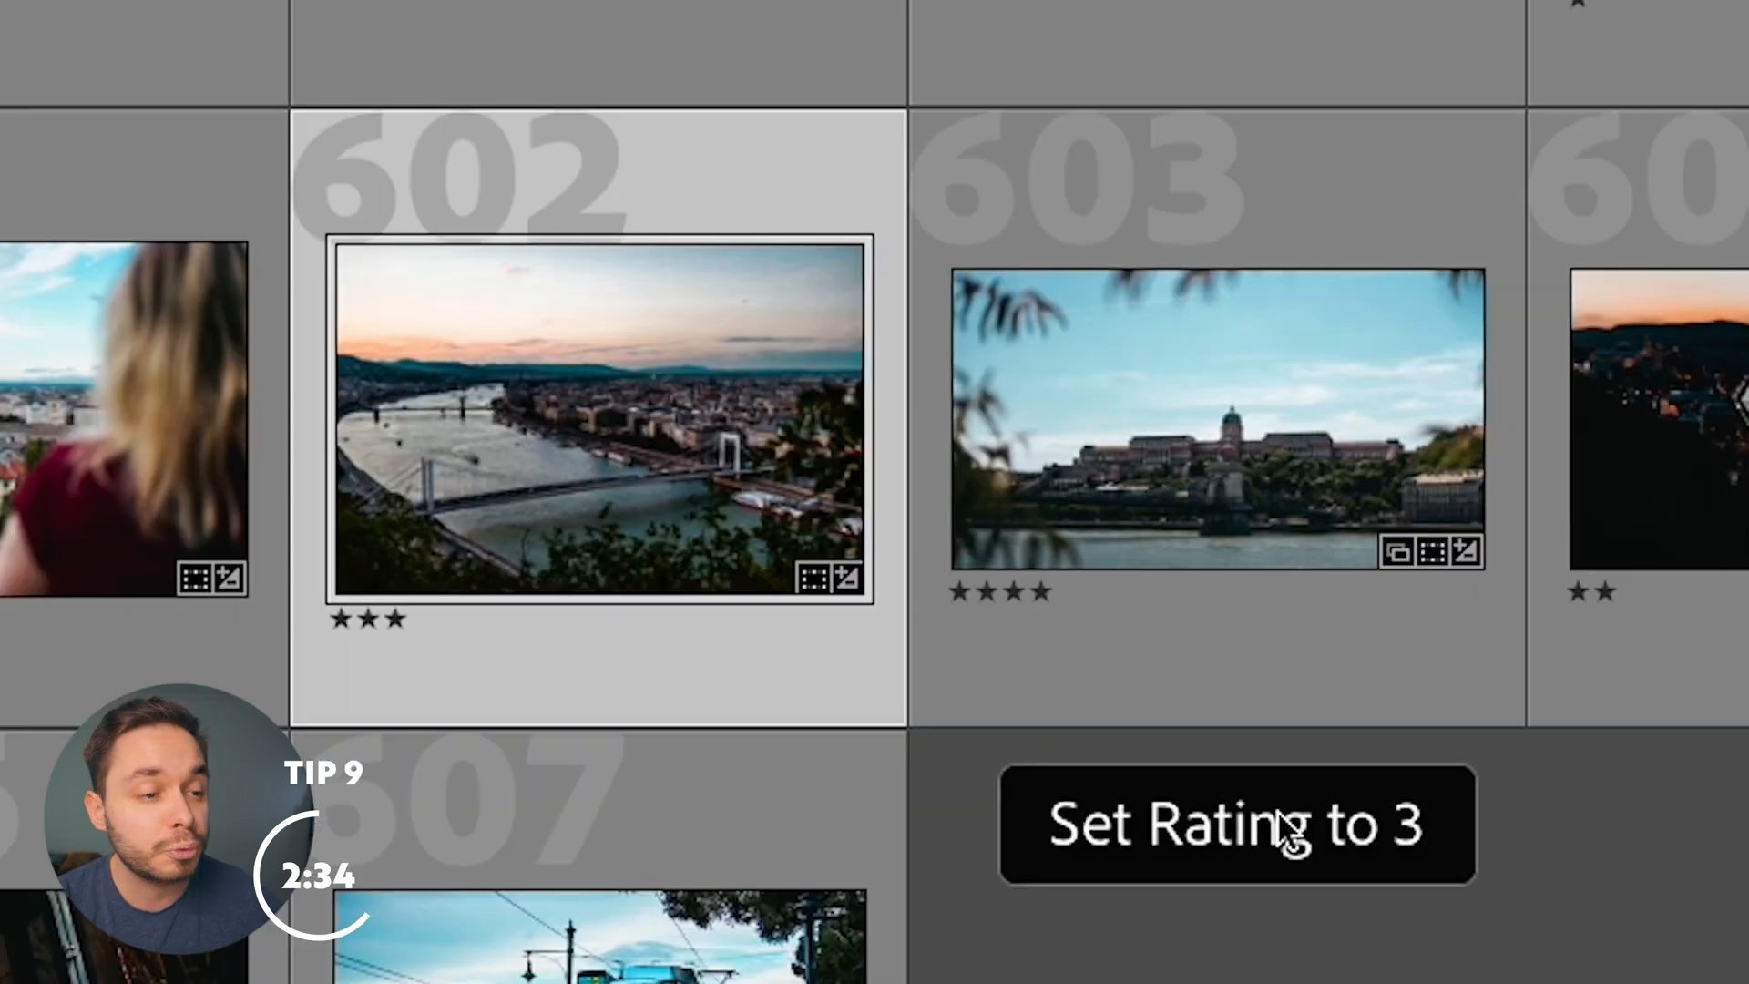
Step: Give the Budapest river sunset photo a three-star rating
key("5")
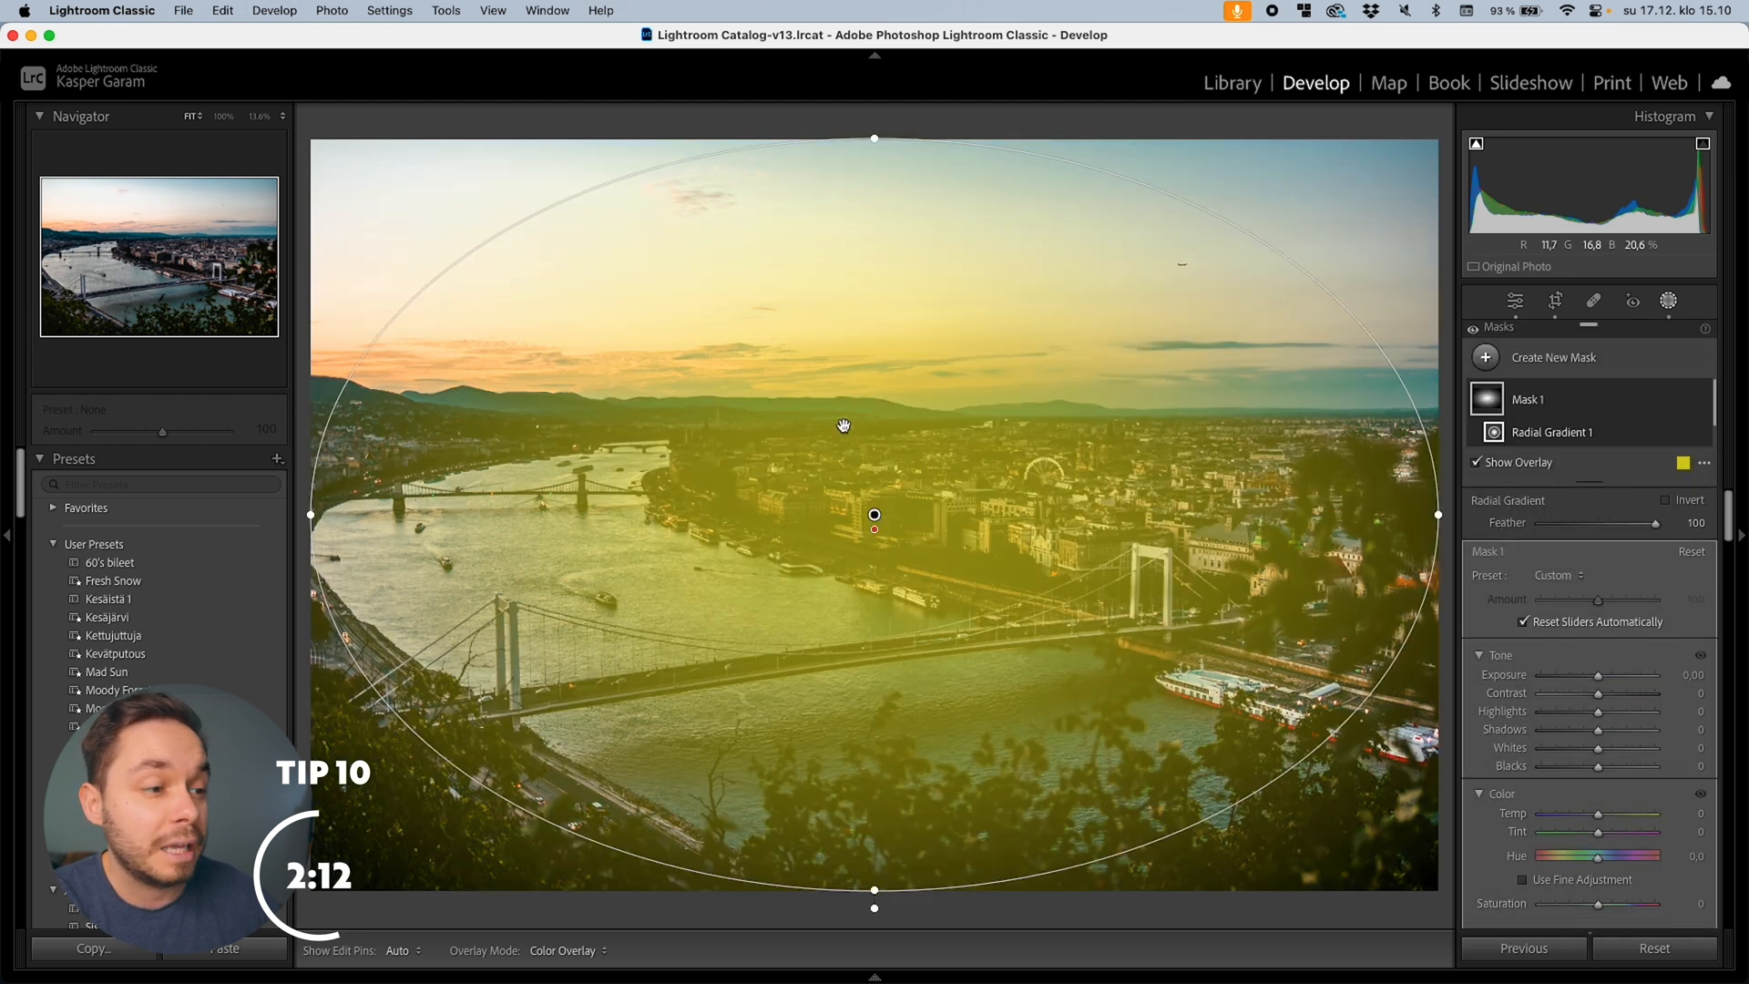
Step: Change the radial mask overlay colour to green and apply the Soften Skin mask preset
left_click(1687, 461)
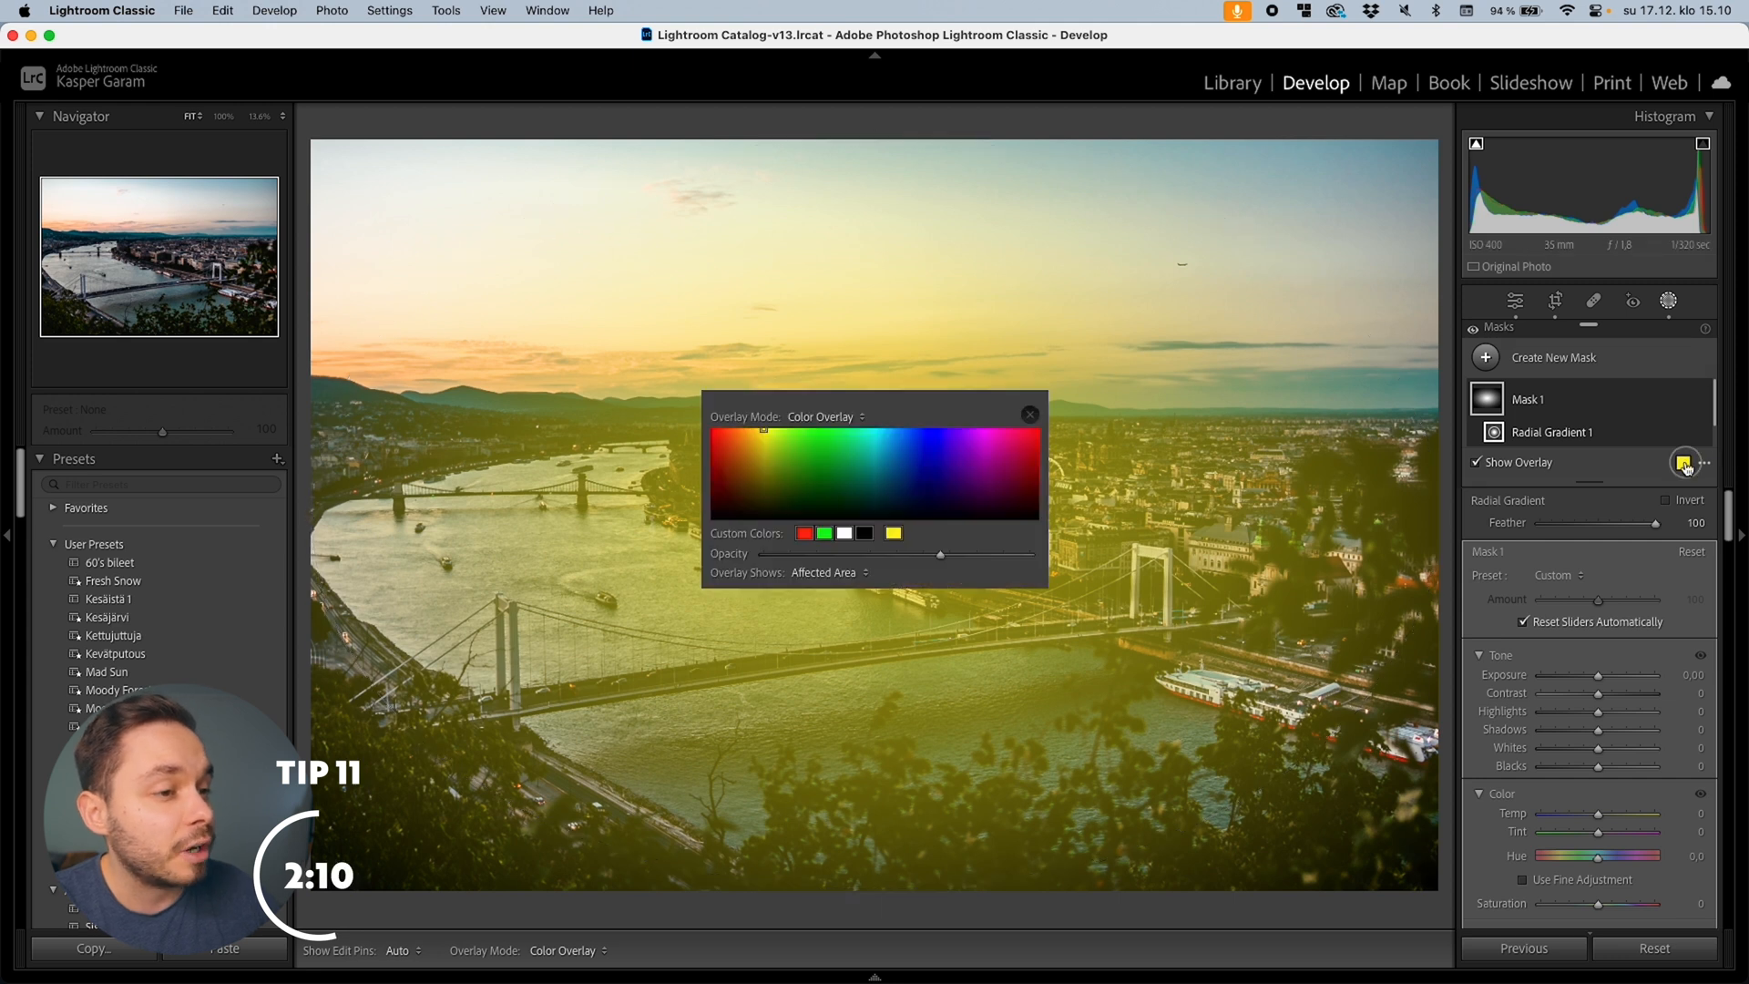
left_click(1009, 436)
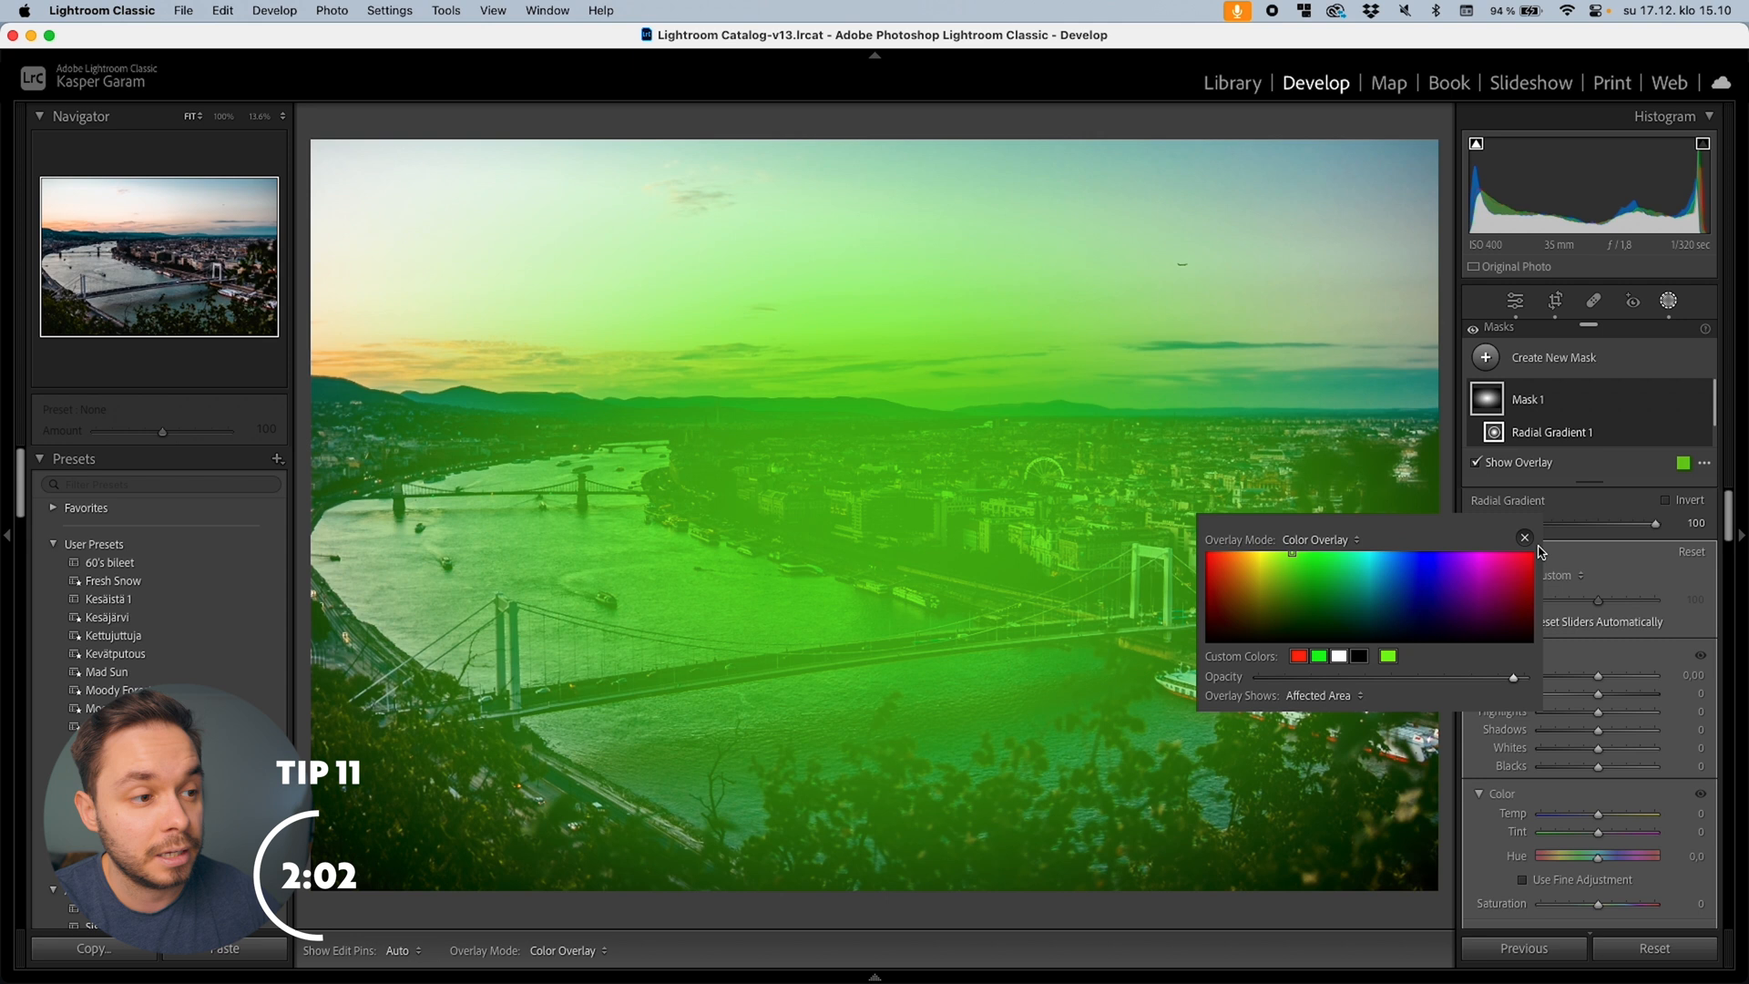
left_click(1523, 537)
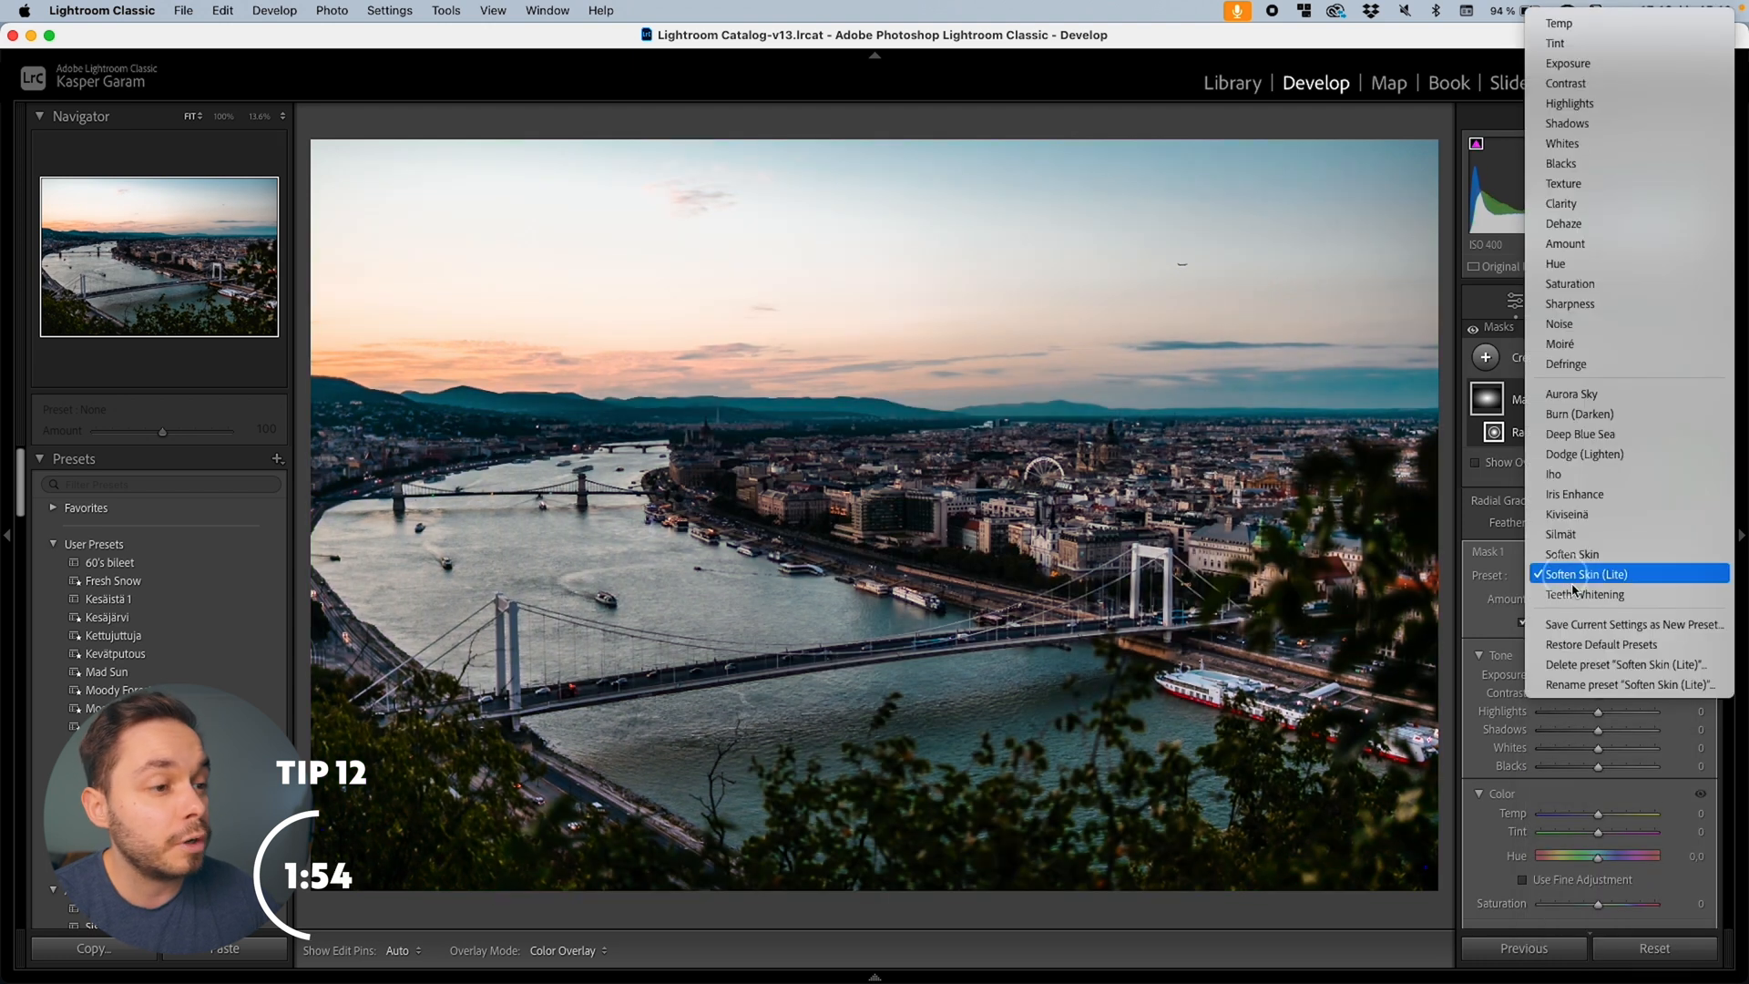
left_click(1583, 610)
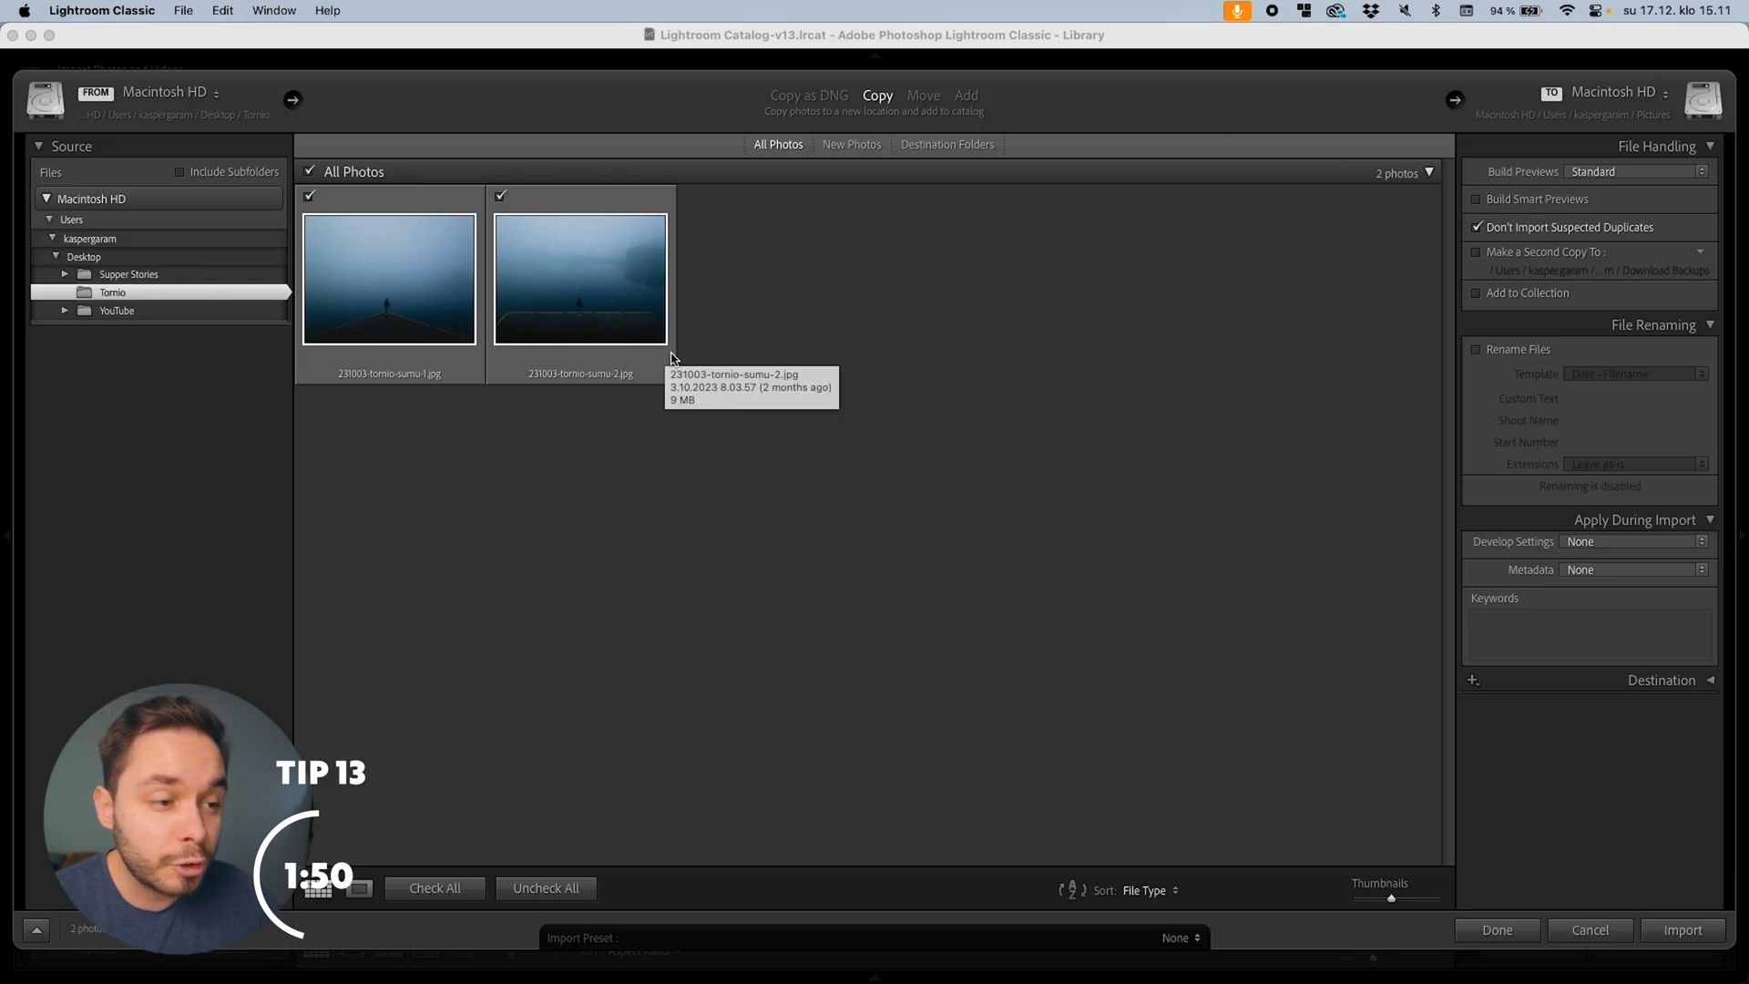
mouse_move(1636, 727)
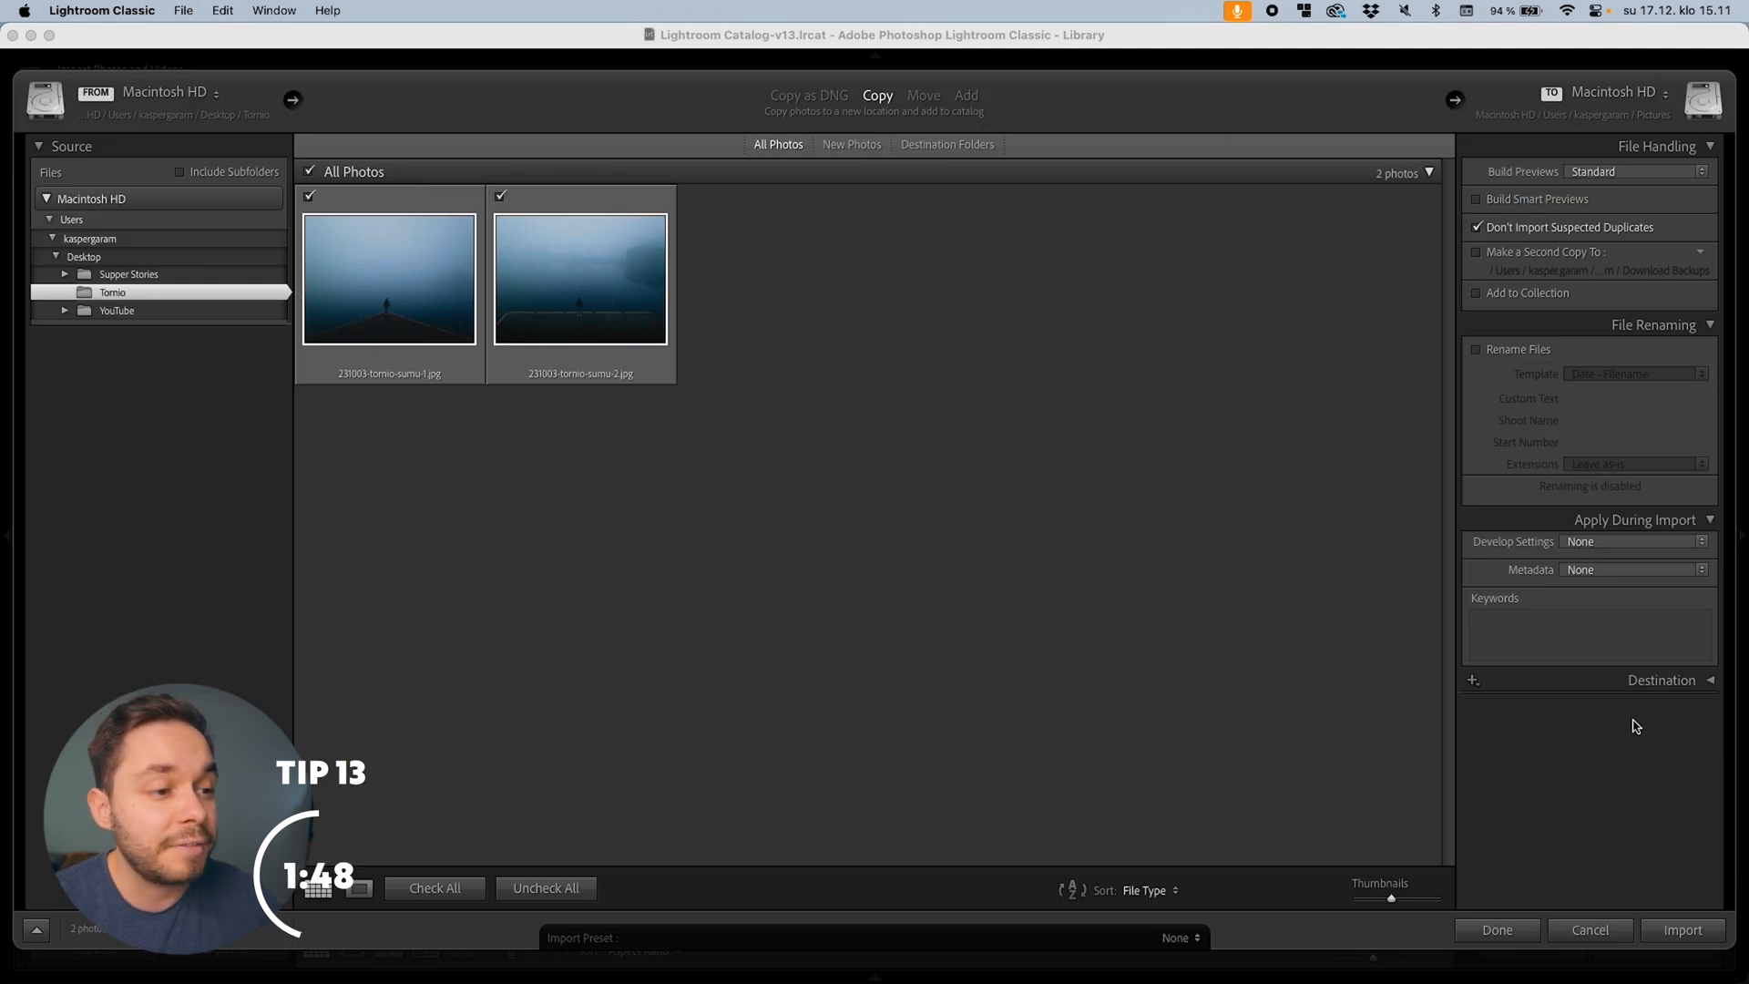
Step: Import the two foggy Tornio pier photos into the catalog
left_click(1634, 541)
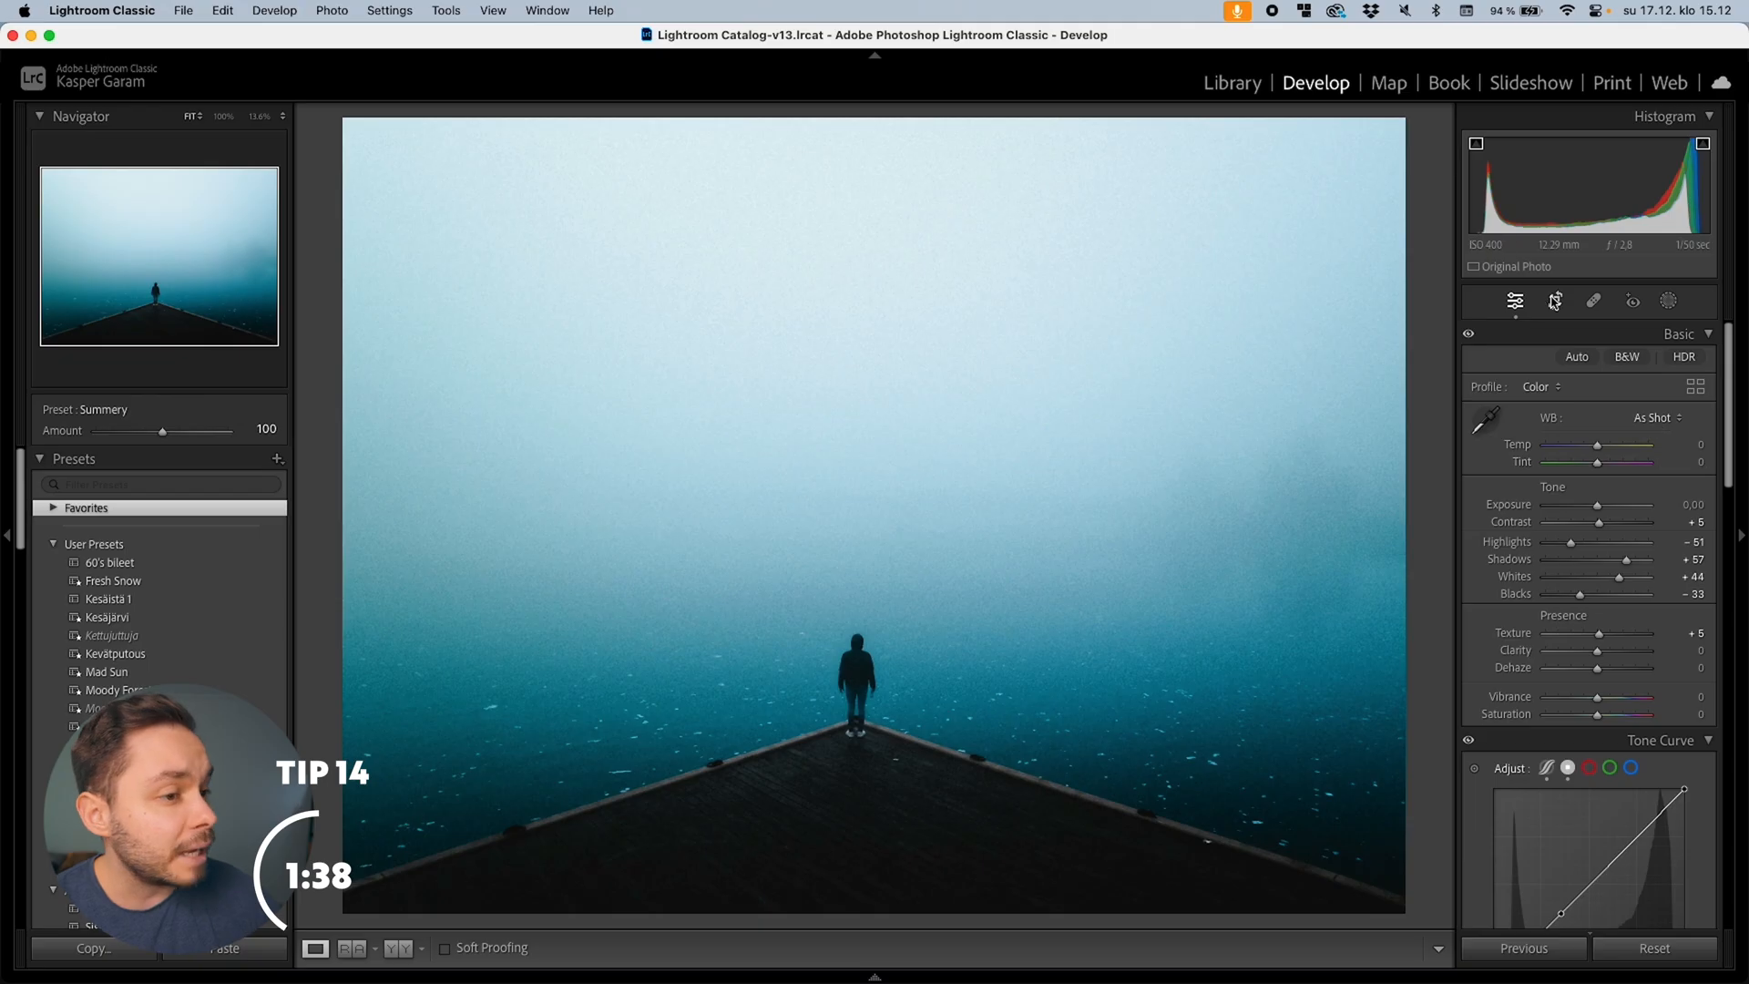
Step: Commit the foggy pier photo's crop unchanged and switch to the Spot Removal tool
left_click(1552, 301)
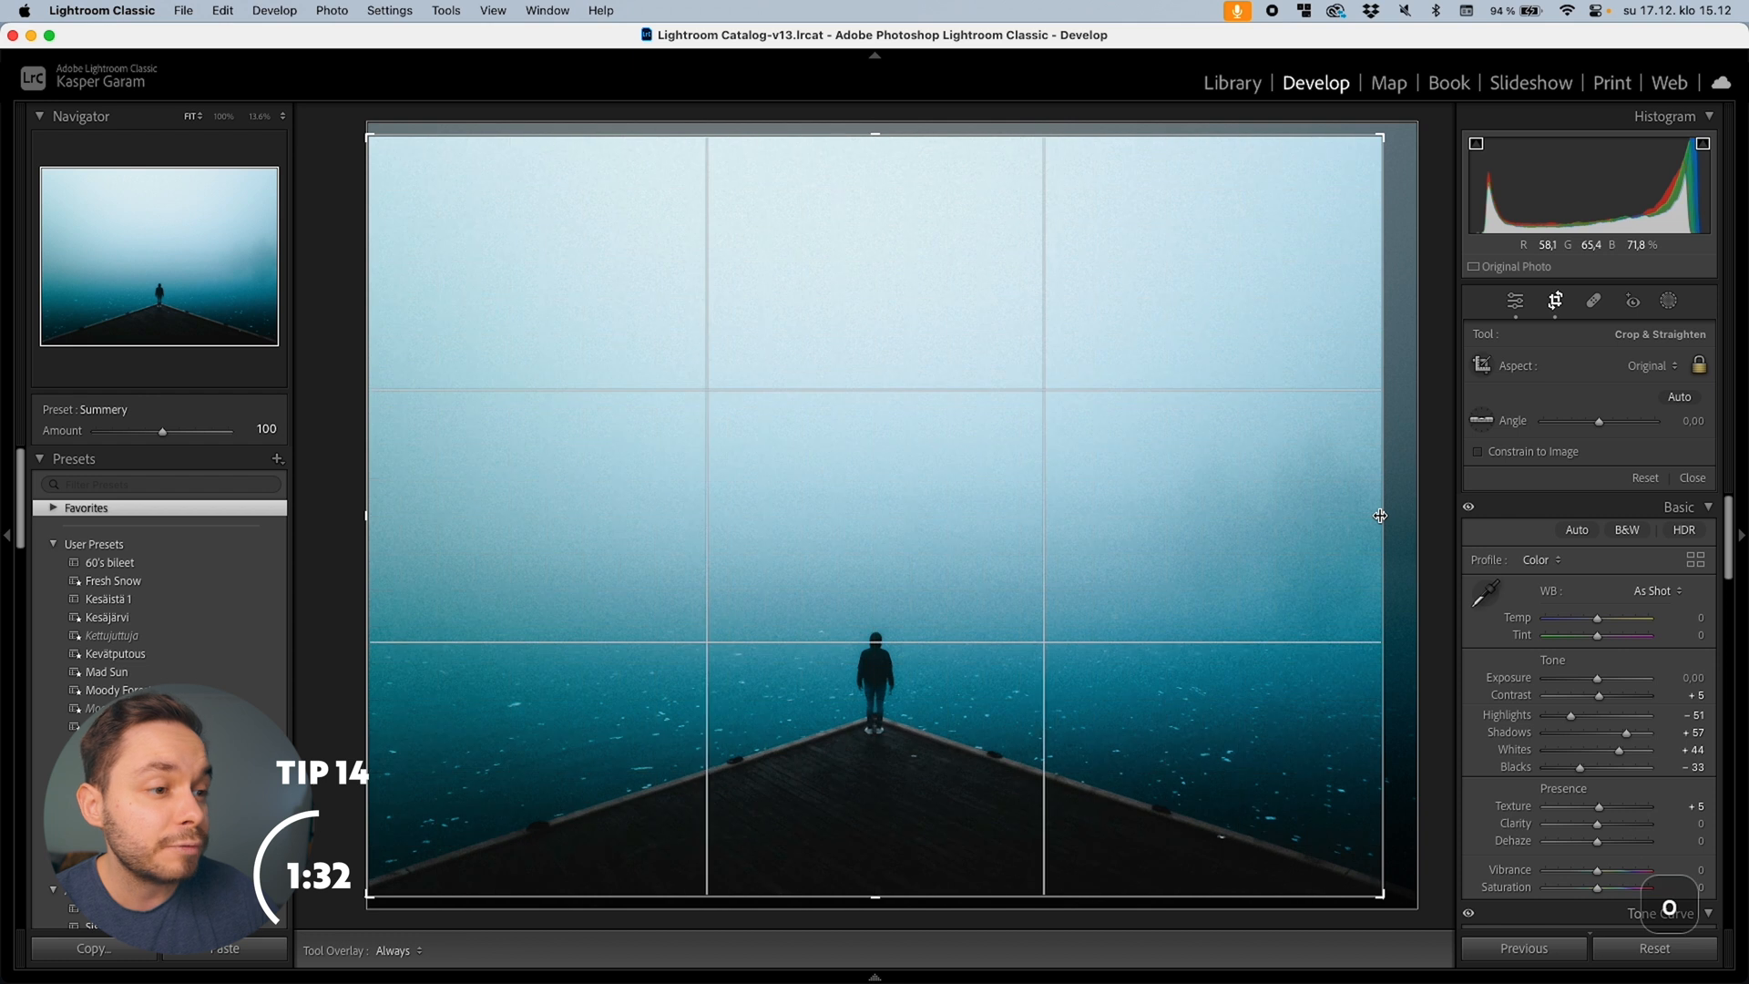
left_click(1554, 301)
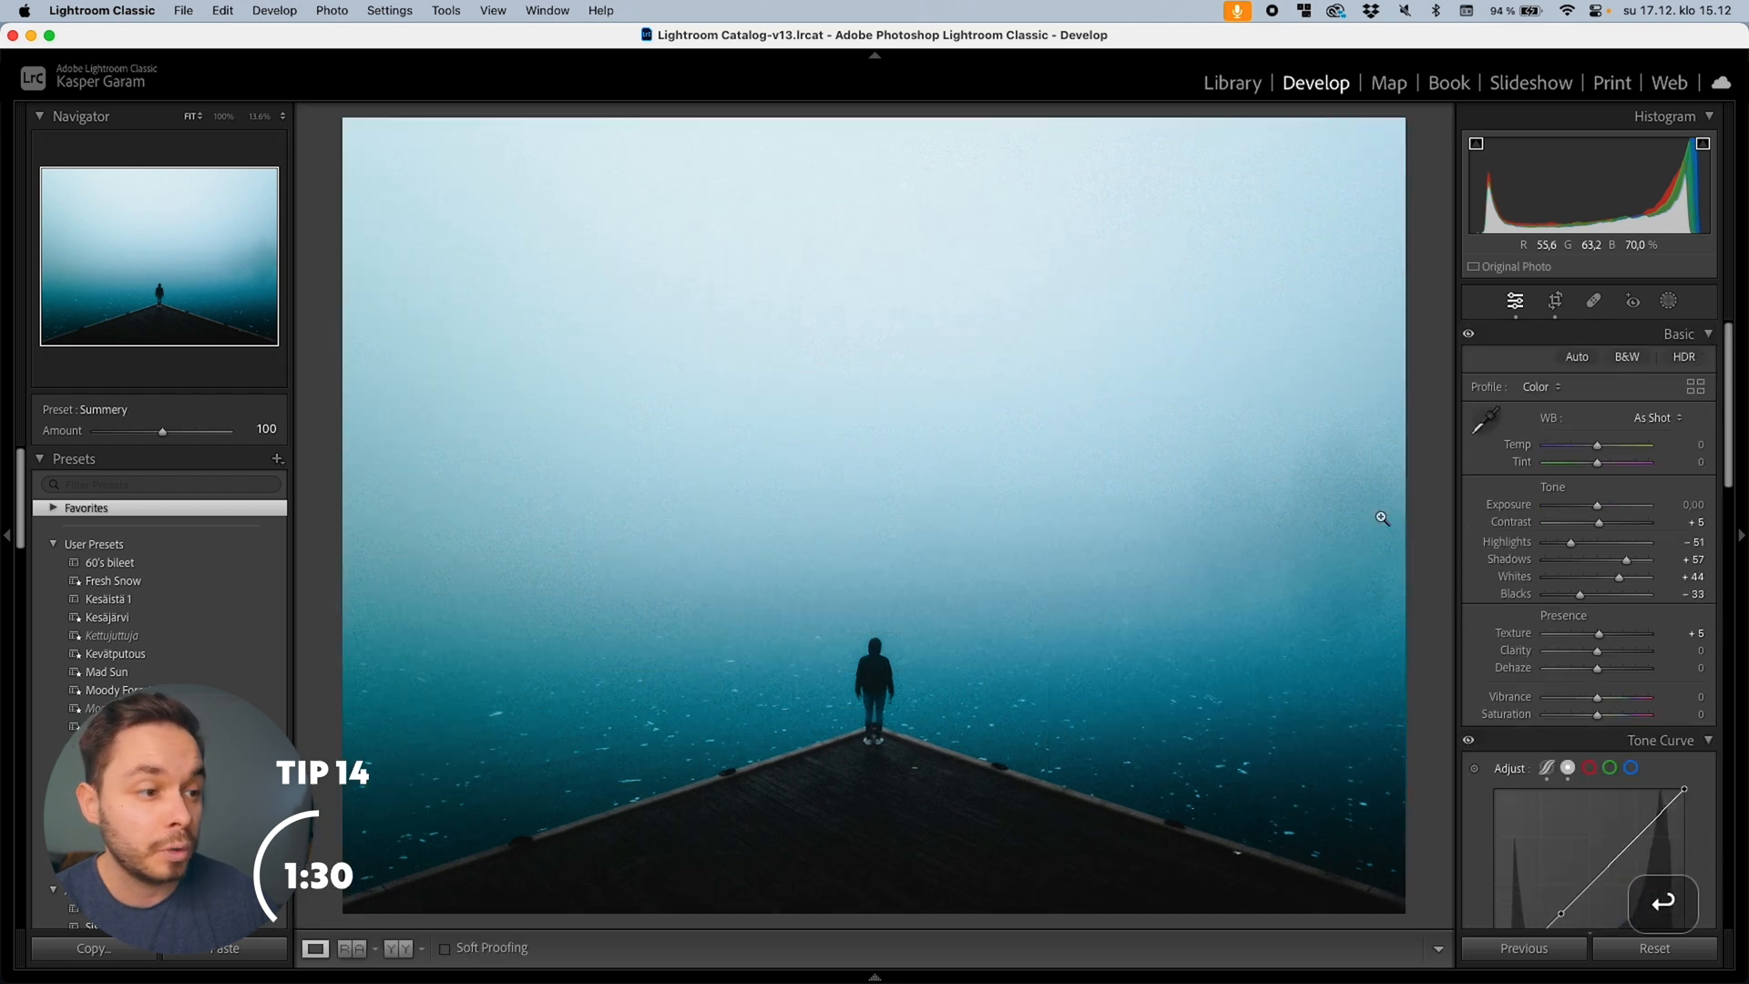
left_click(1592, 301)
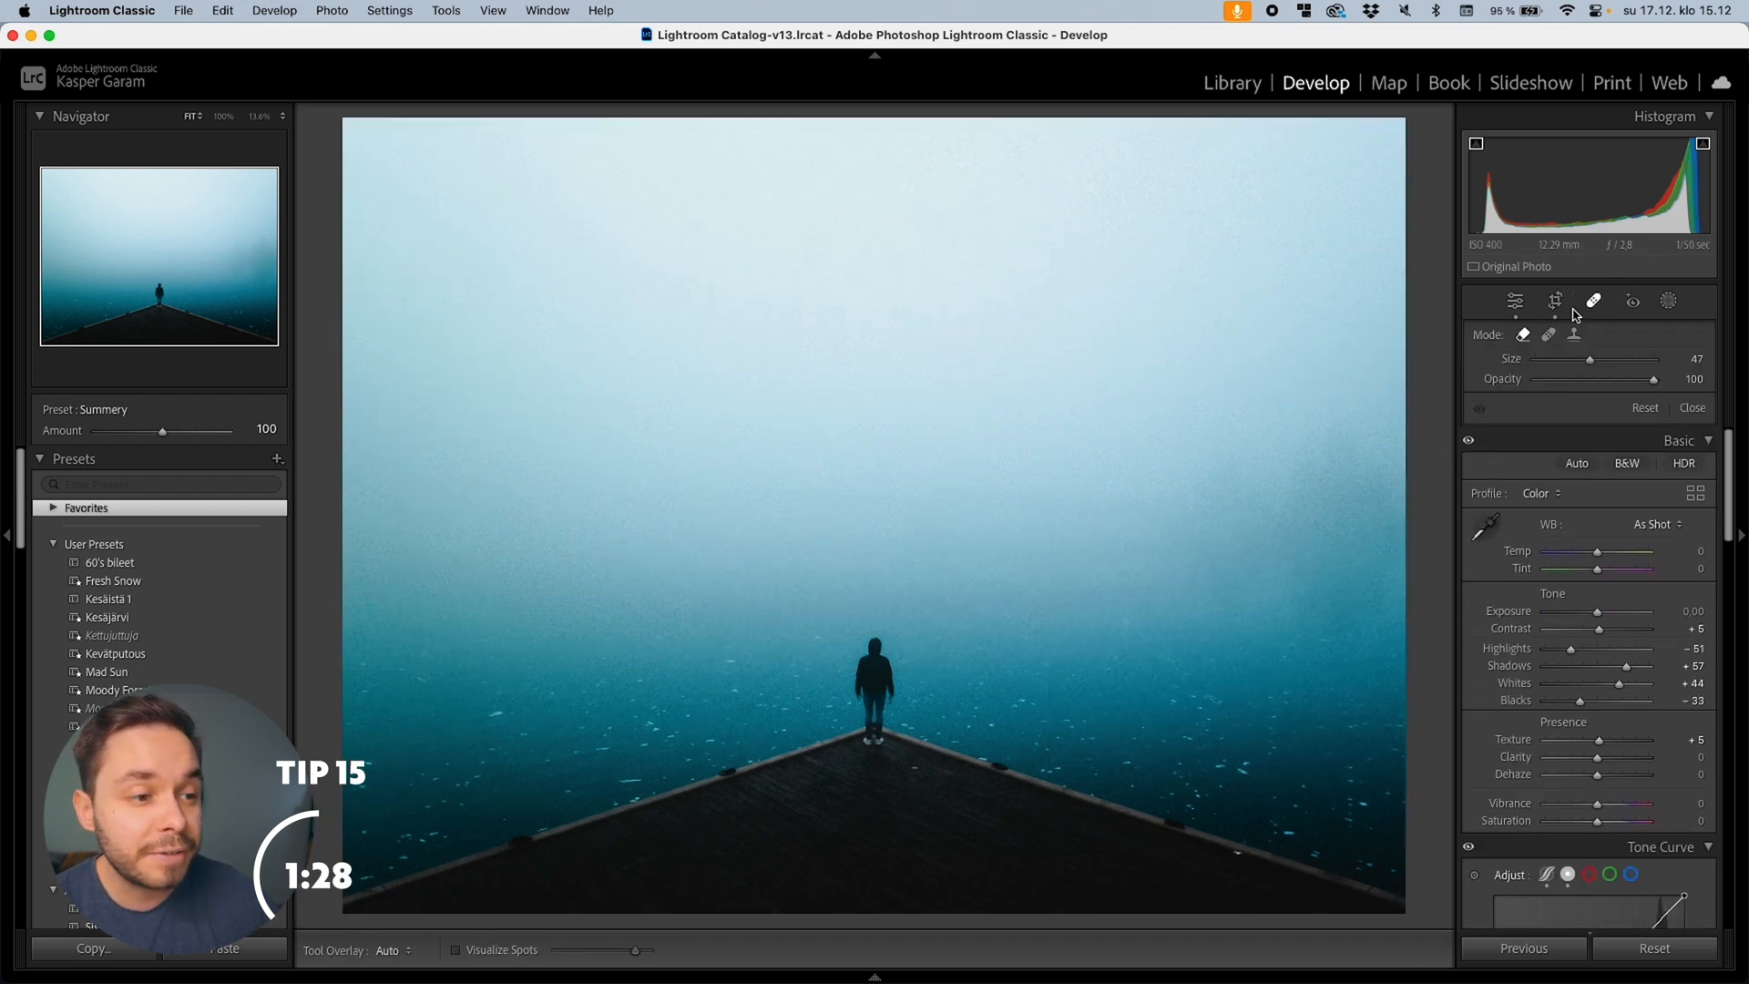
Step: Visualize dust spots, adjust the threshold, heal specks near the figure with markers hidden
left_click(458, 949)
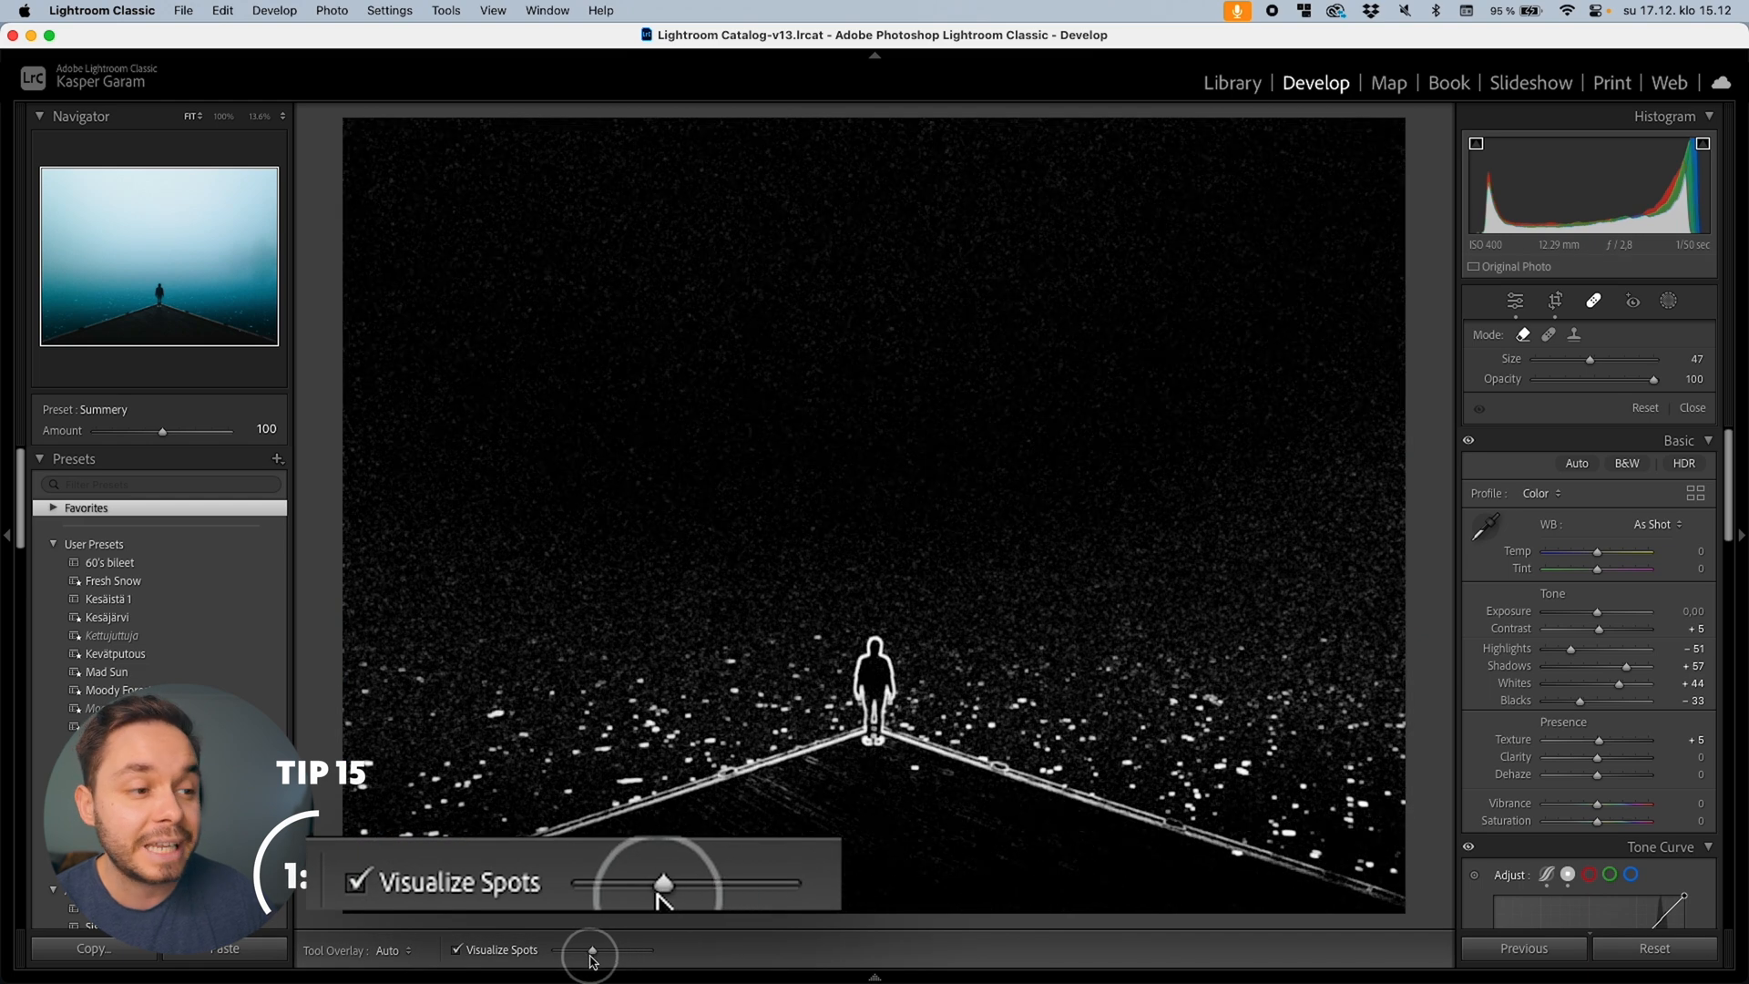
left_click_drag(663, 884, 579, 949)
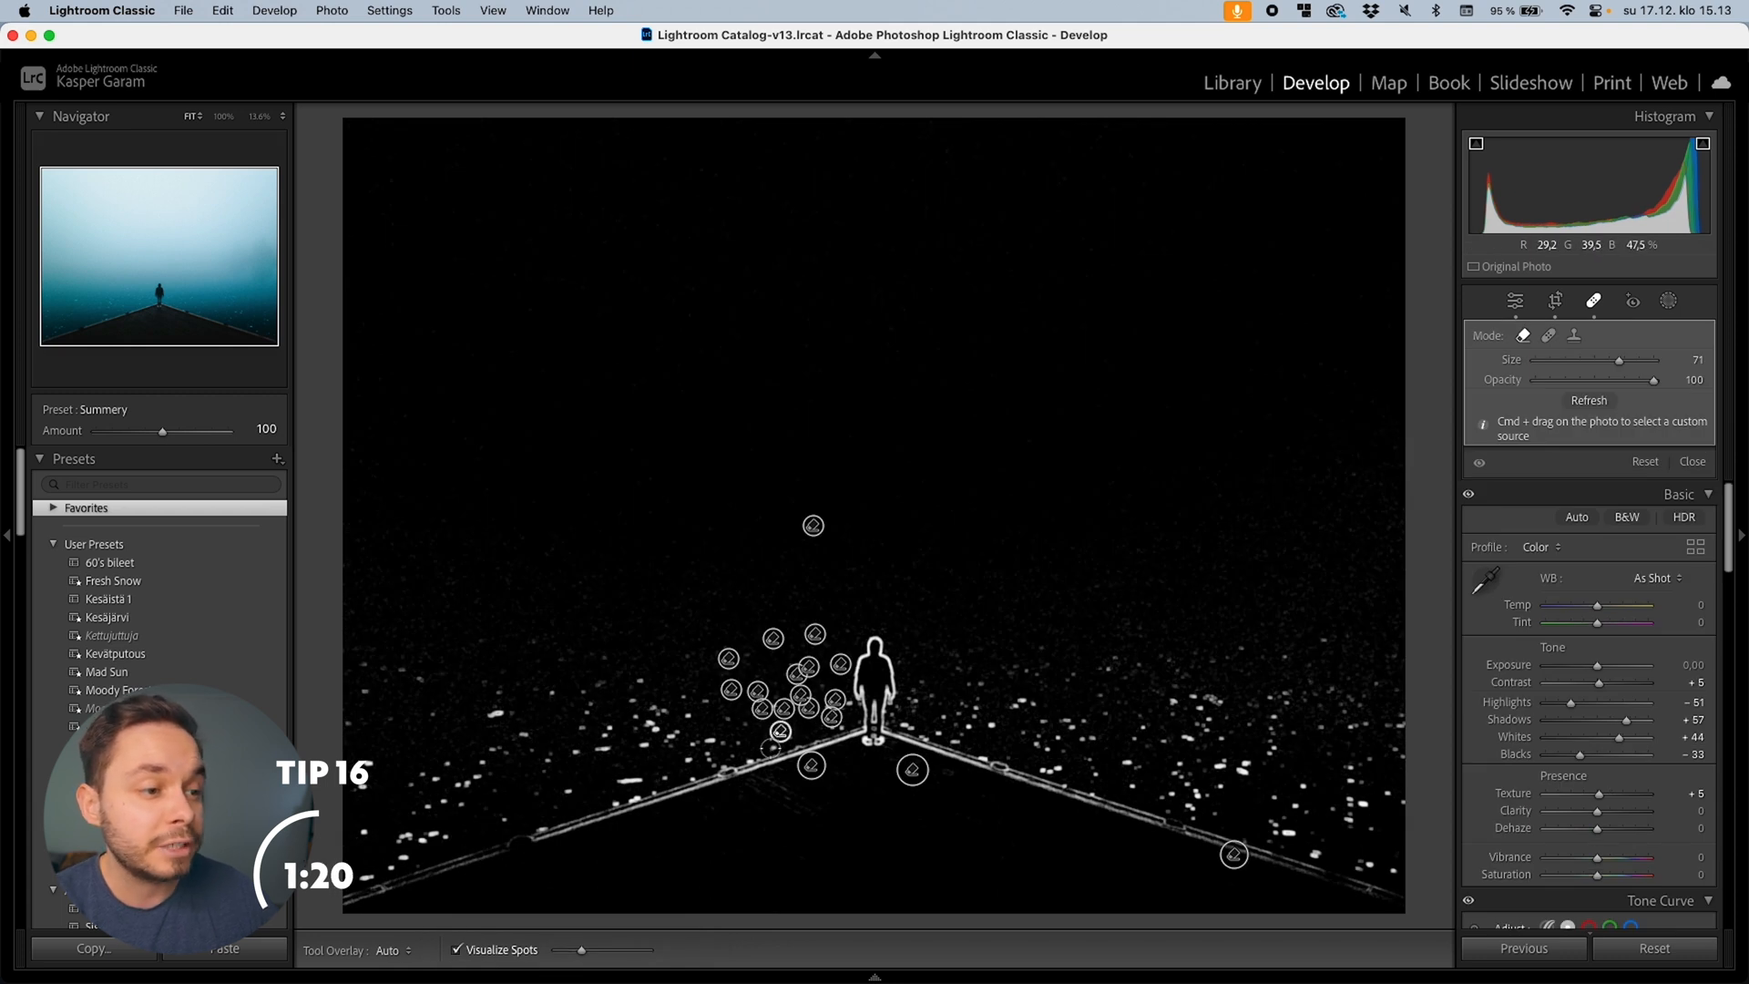
left_click(389, 949)
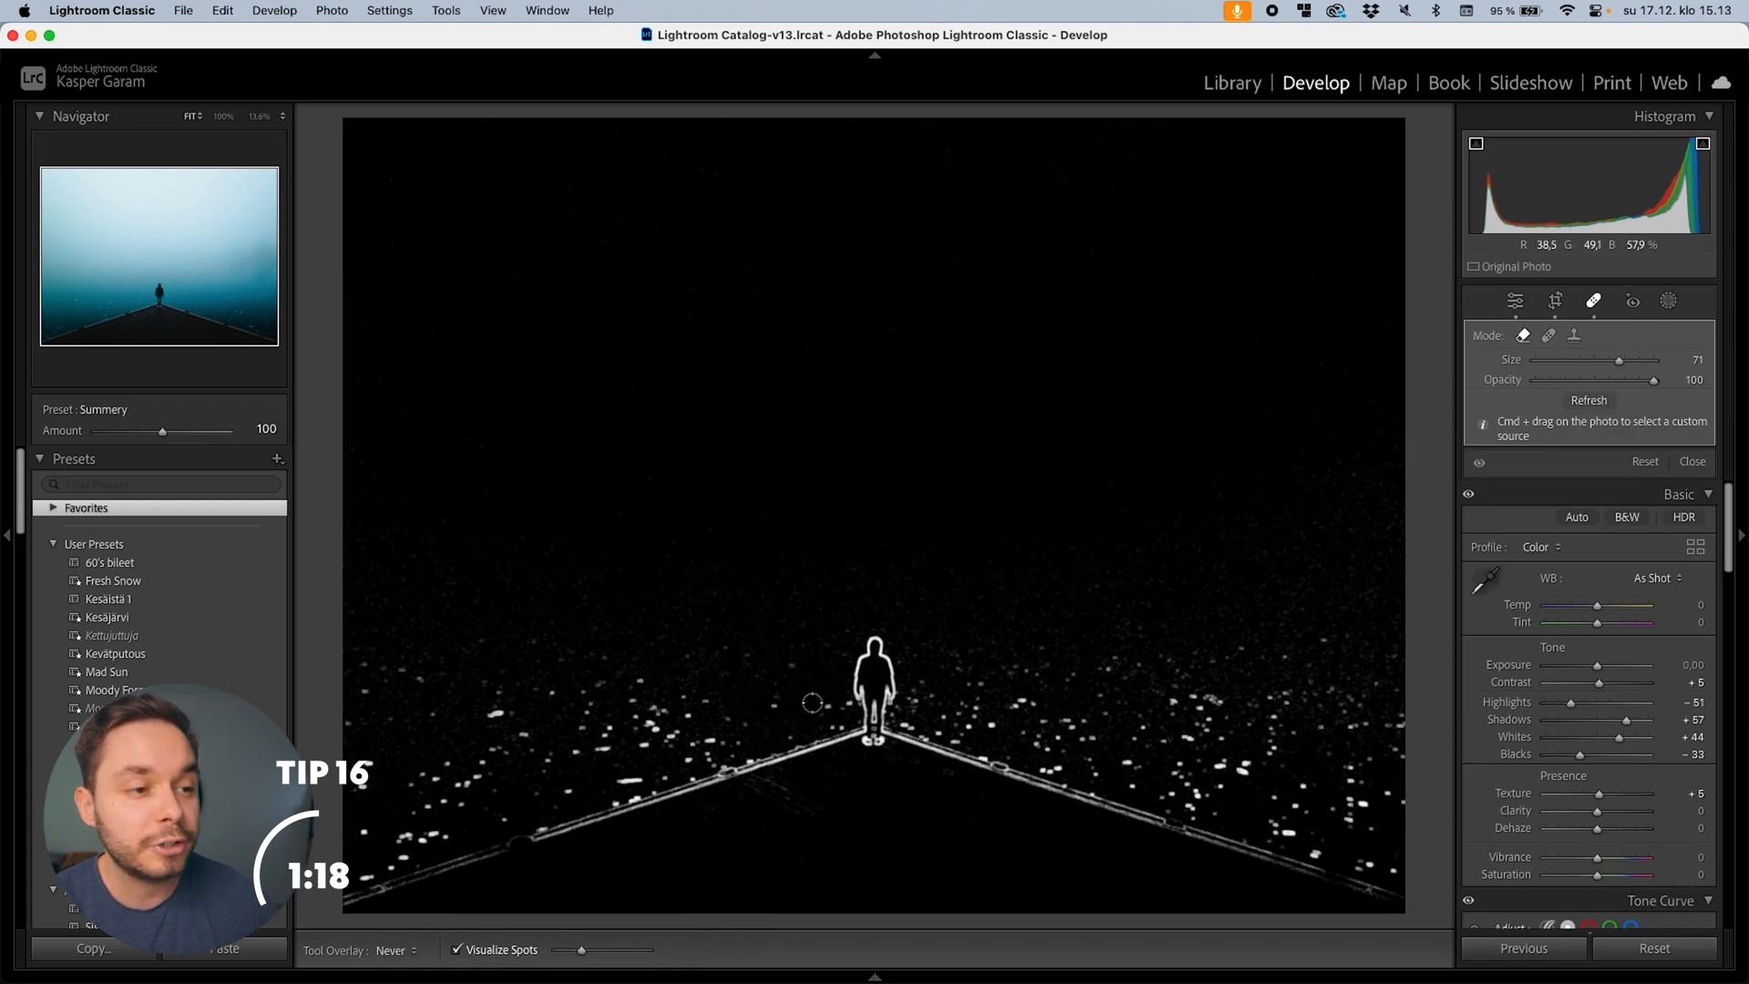
left_click(829, 703)
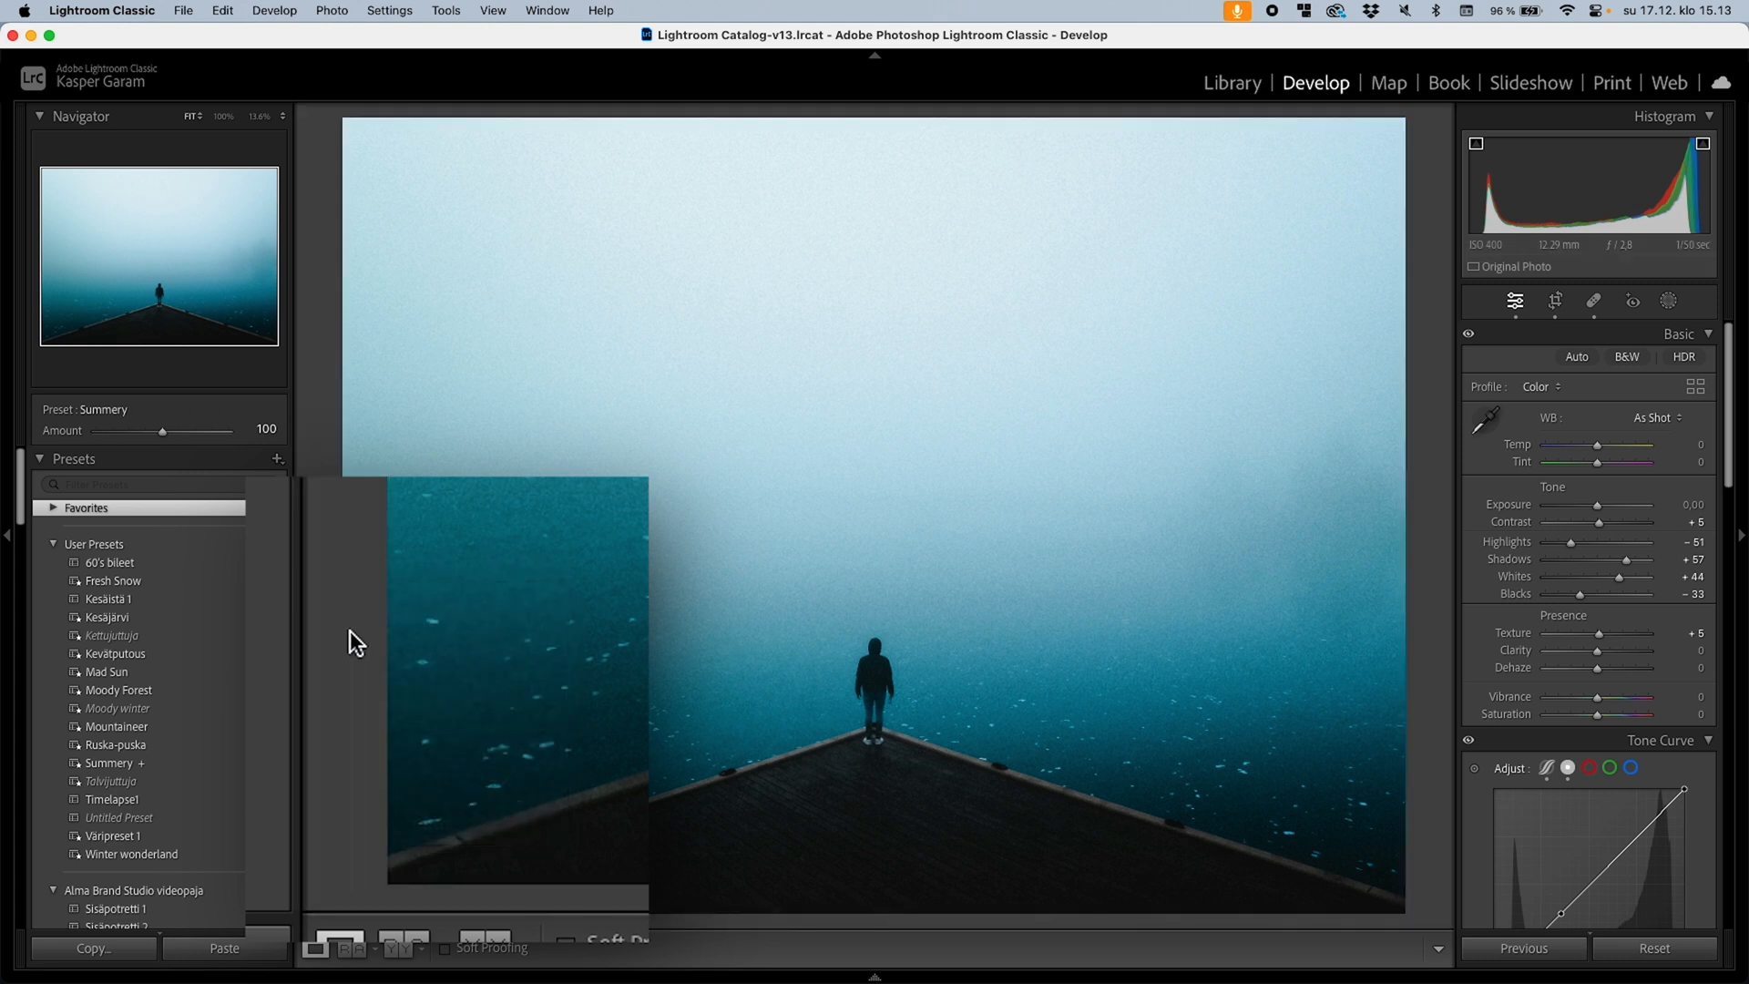
Step: Set the background colour around the foggy pier photo to White
right_click(356, 640)
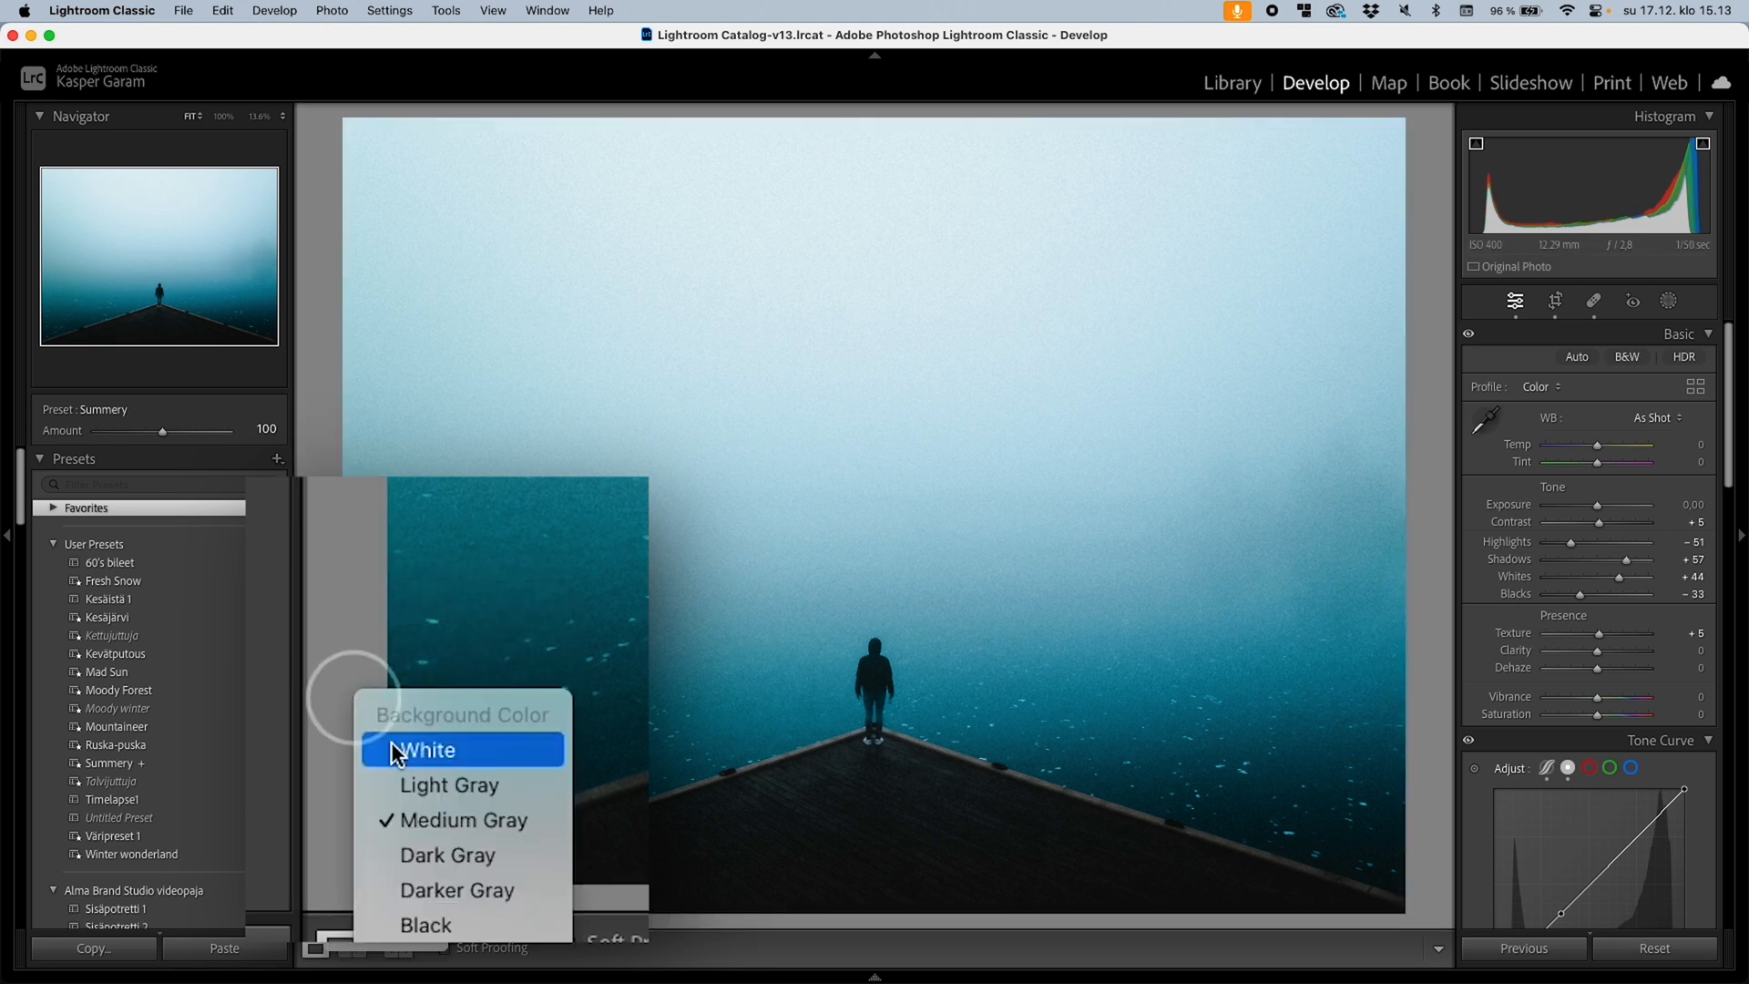
left_click(430, 748)
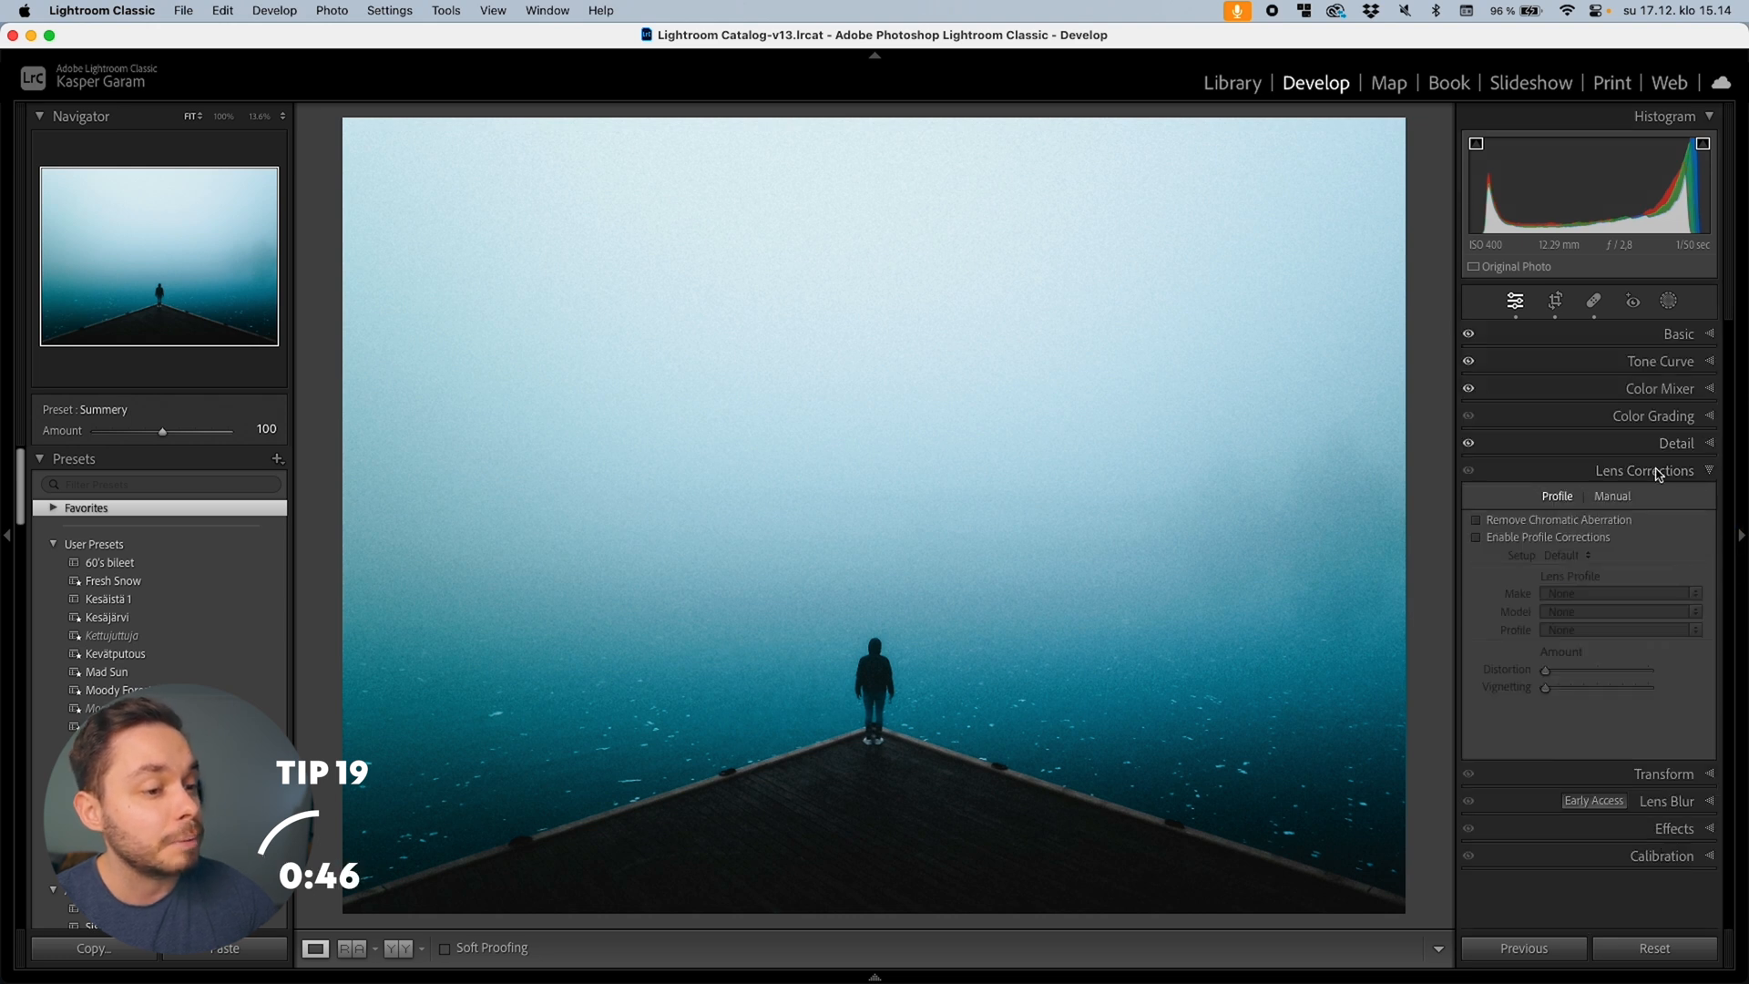
Step: Expand the Detail panel (sharpening and noise reduction) in Solo Mode
left_click(1676, 443)
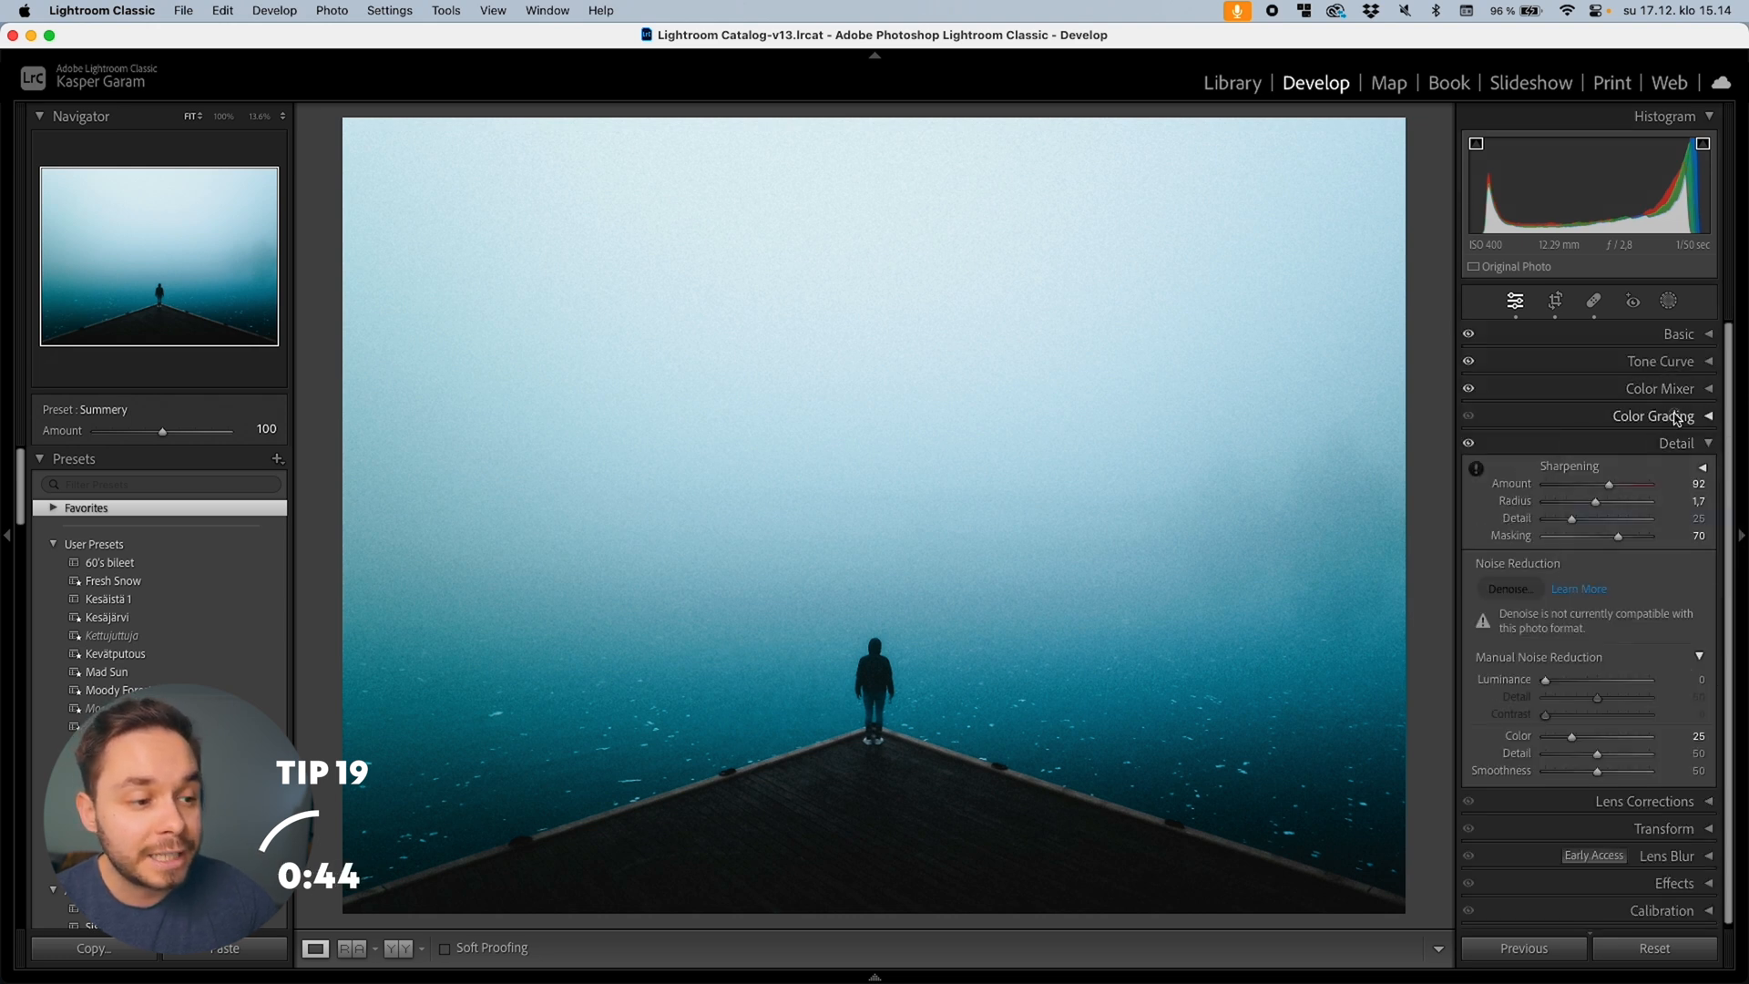